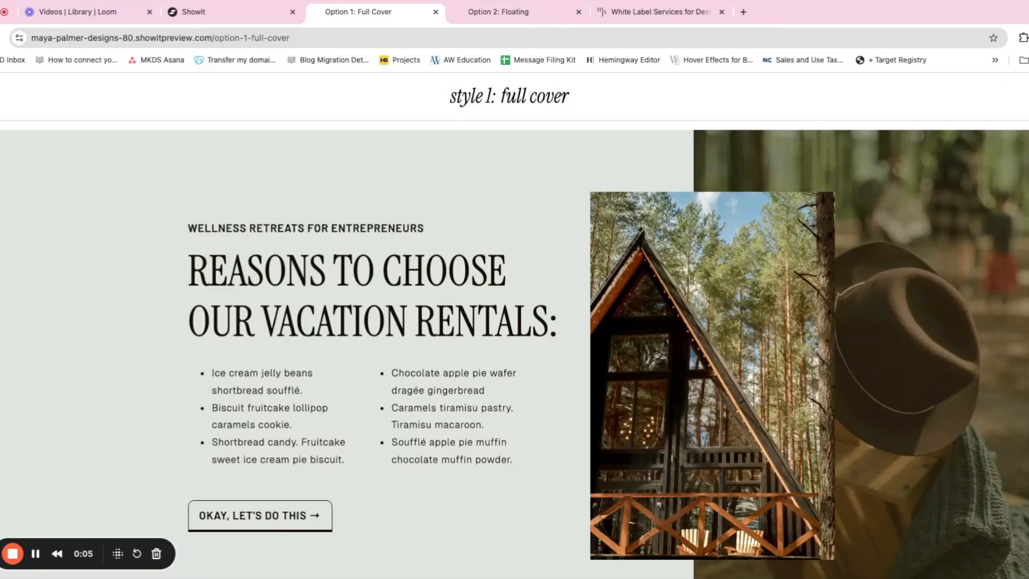
mouse_move(66, 317)
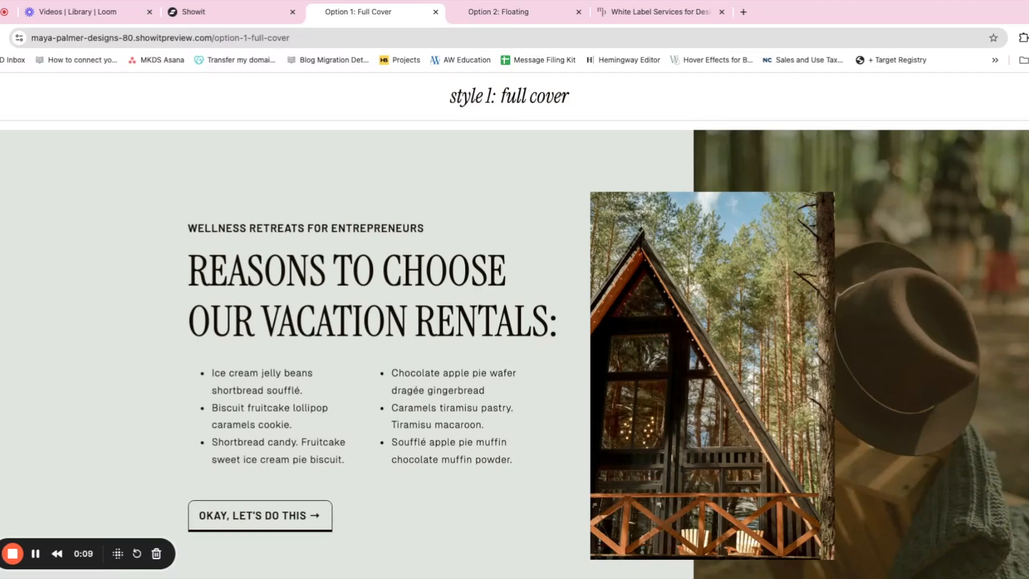
Scroll through the full-cover preview's stacking sections in Chrome
scroll(down, 3)
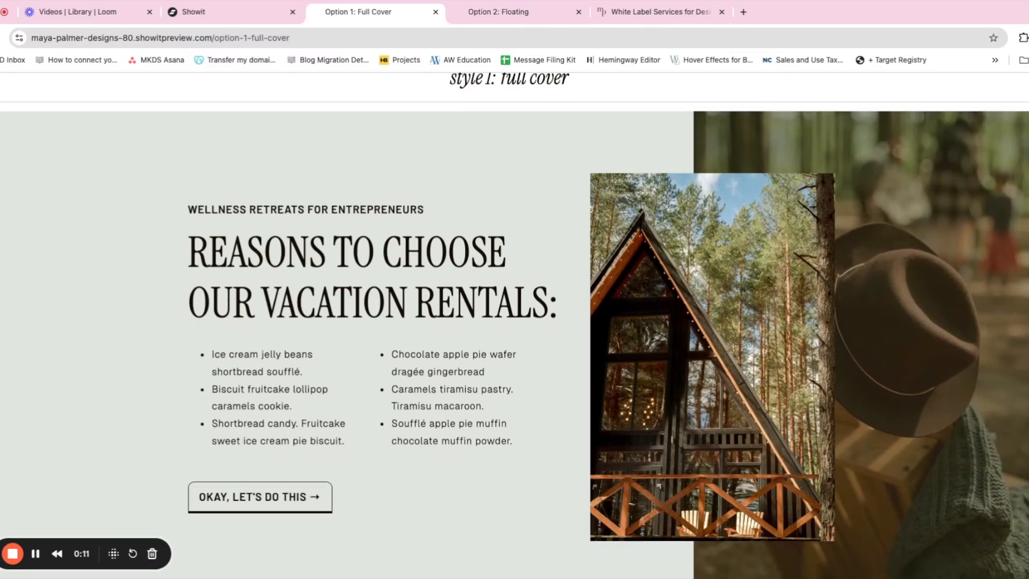
scroll(down, 3)
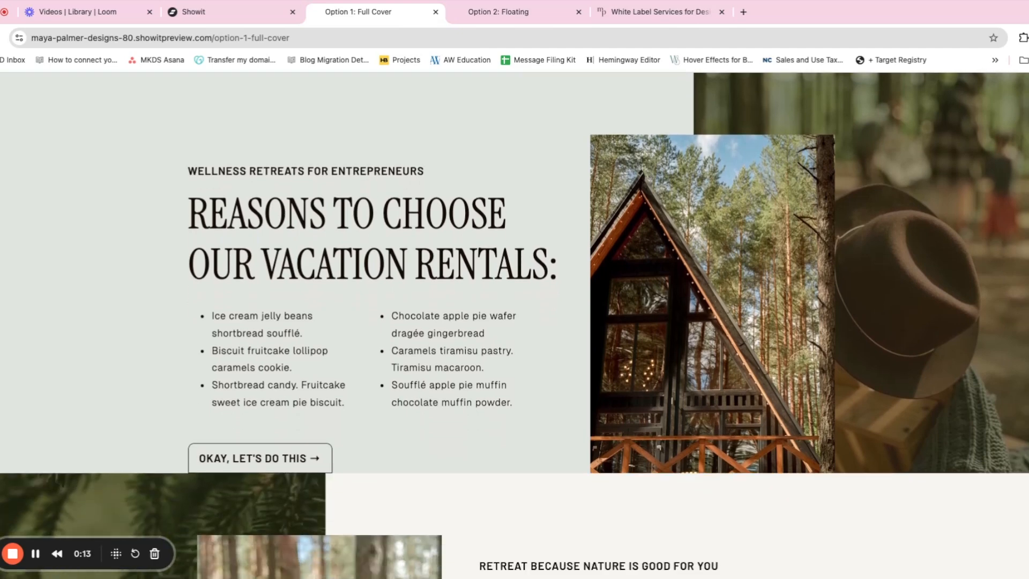
scroll(down, 3)
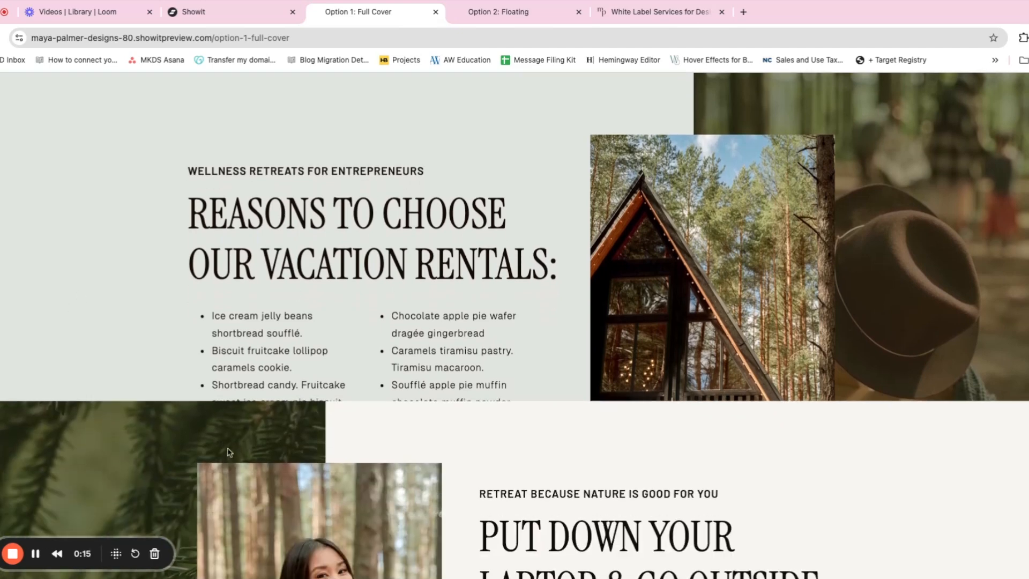
scroll(down, 3)
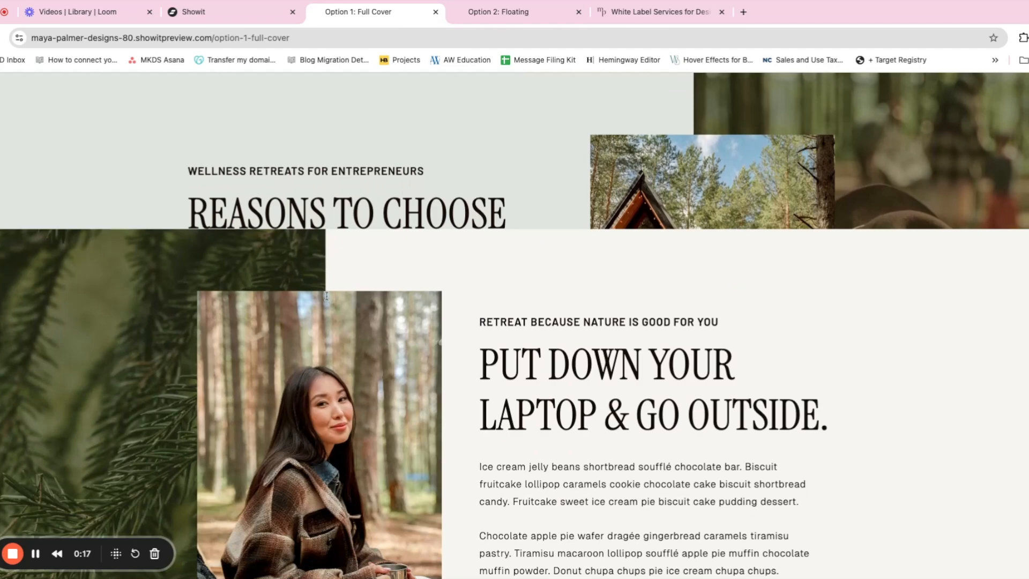
scroll(down, 3)
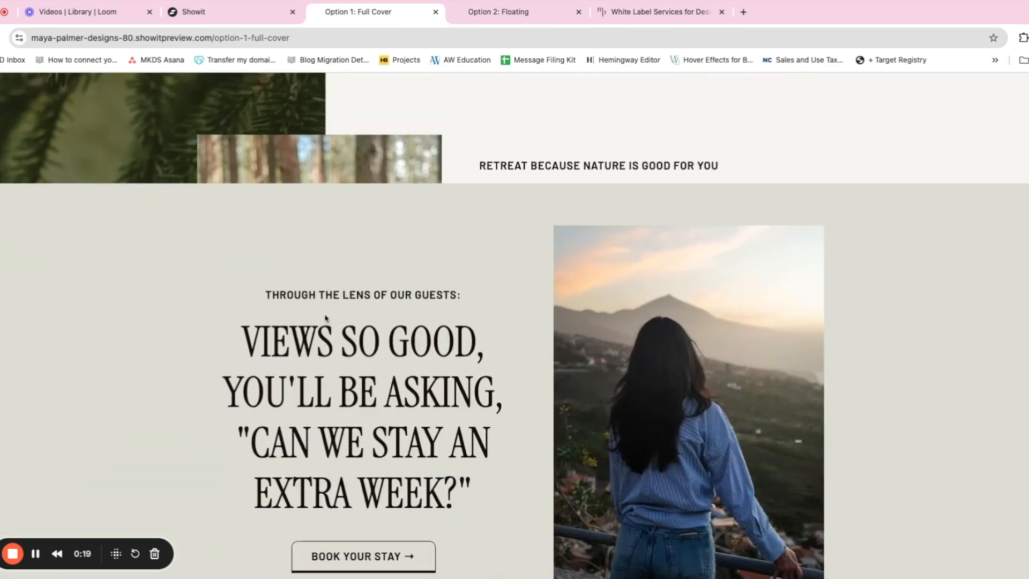
scroll(down, 3)
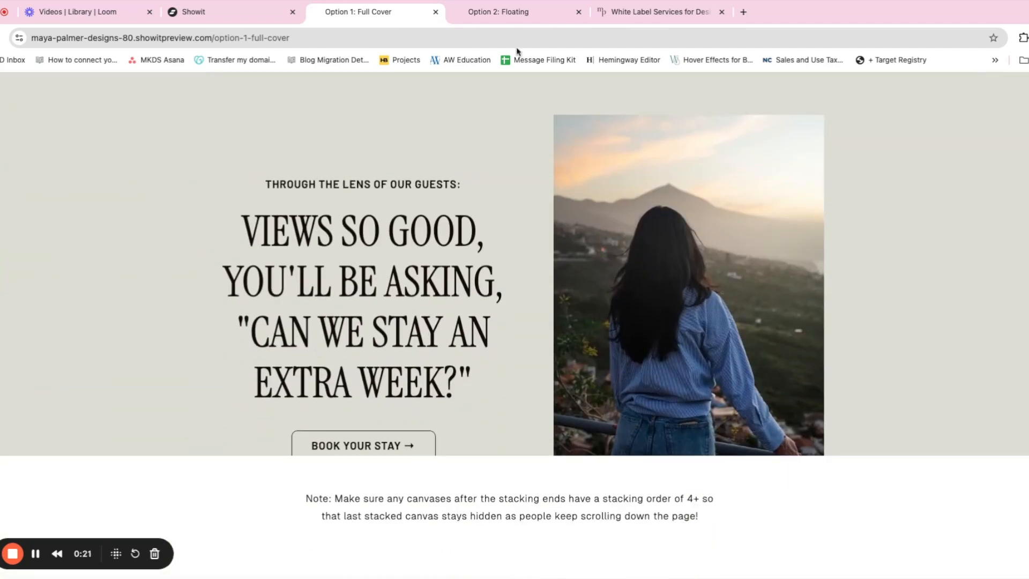
Browse the 'style 2: floating' preview's numbered cards, then return to the Showit editor
click(519, 12)
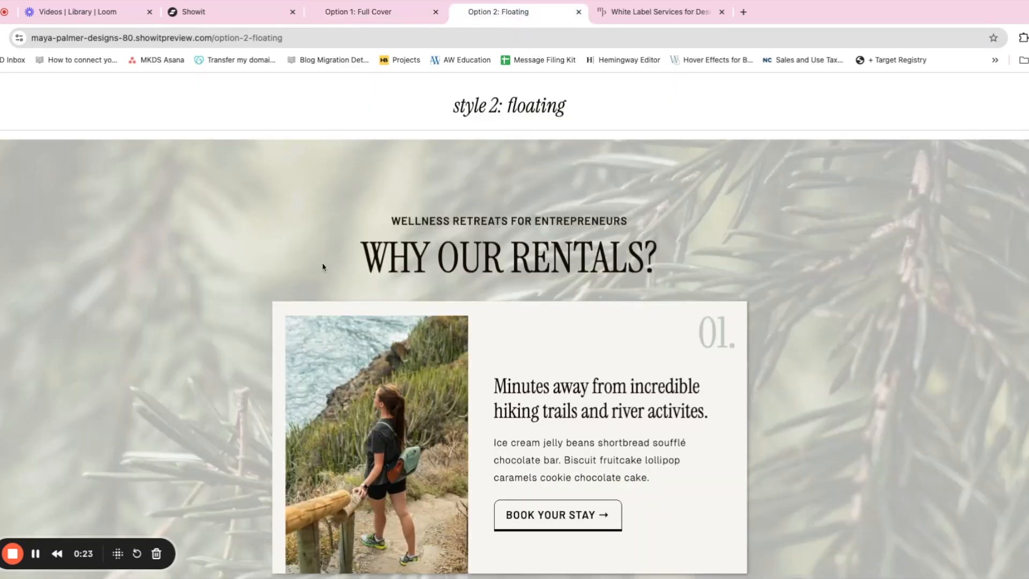
scroll(down, 3)
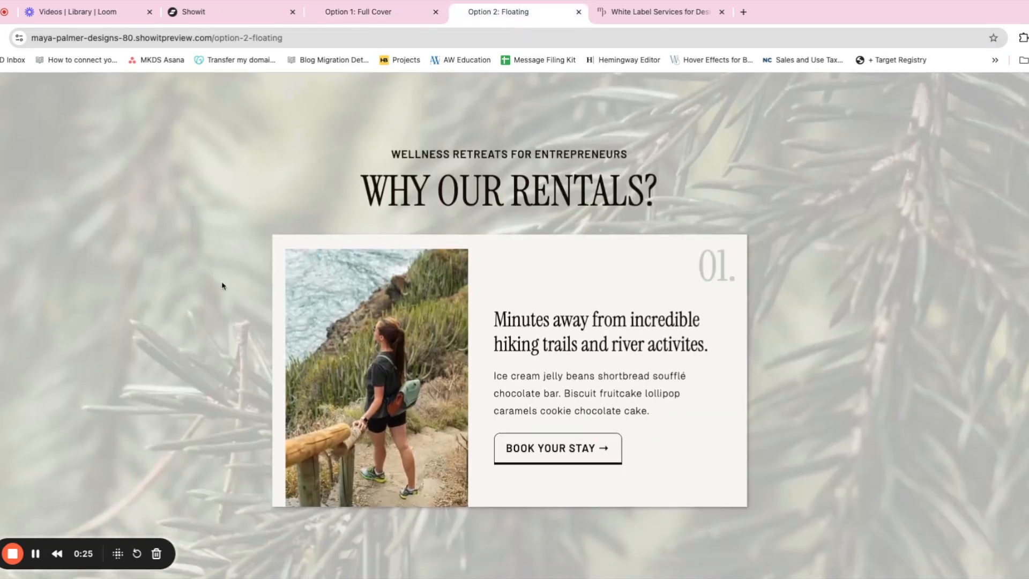
scroll(down, 3)
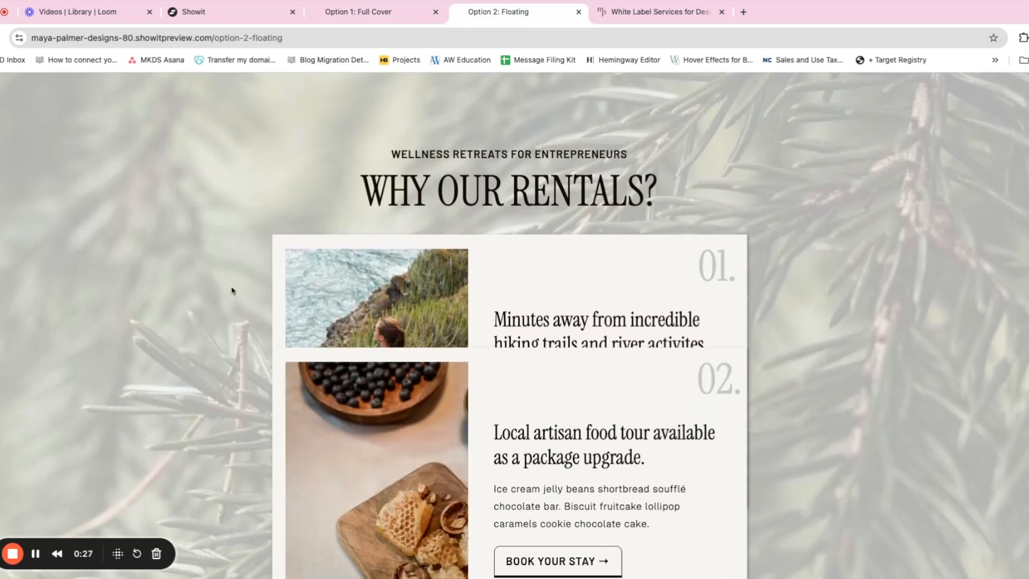
scroll(down, 3)
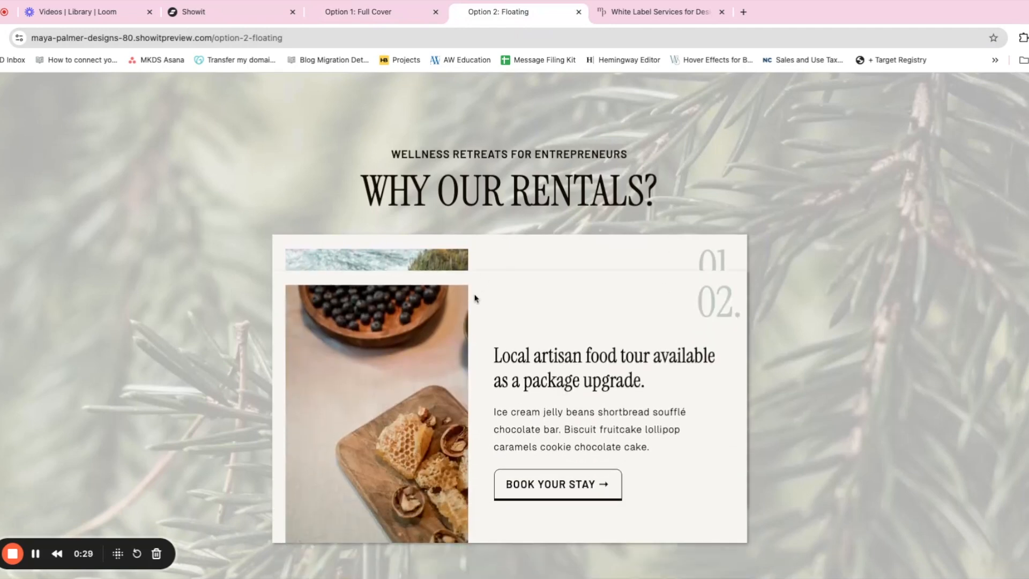
mouse_move(460, 351)
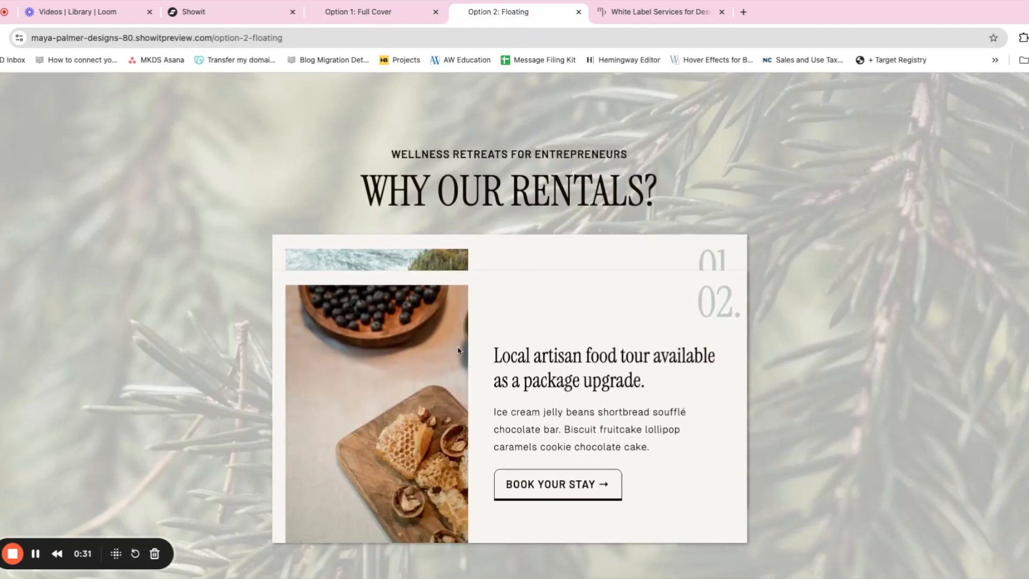
scroll(down, 3)
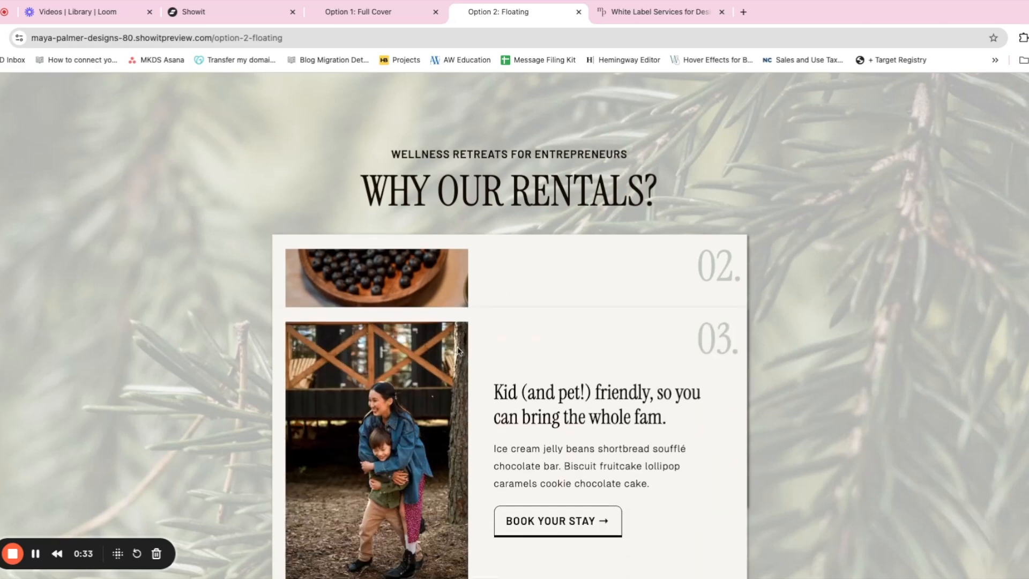
scroll(down, 3)
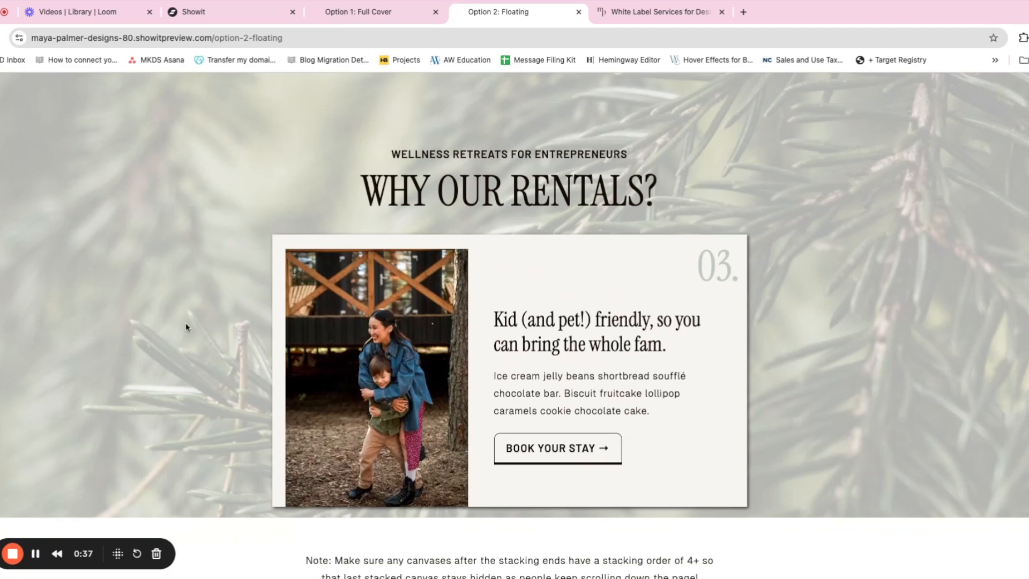
click(197, 12)
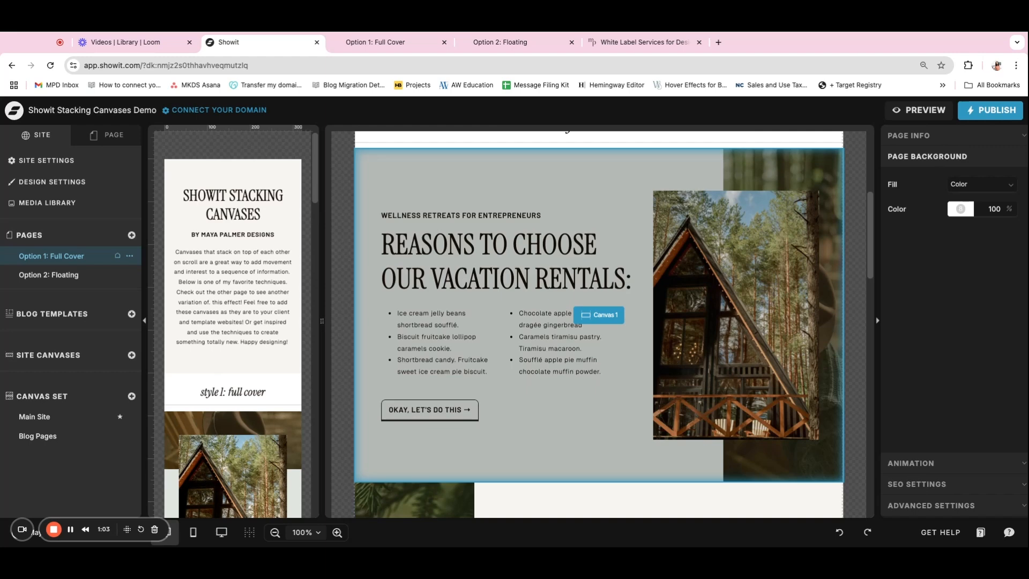
Show Canvas 1's settings: stacking order 1, normal type, height 818 px, sticky top on scroll
scroll(up, 3)
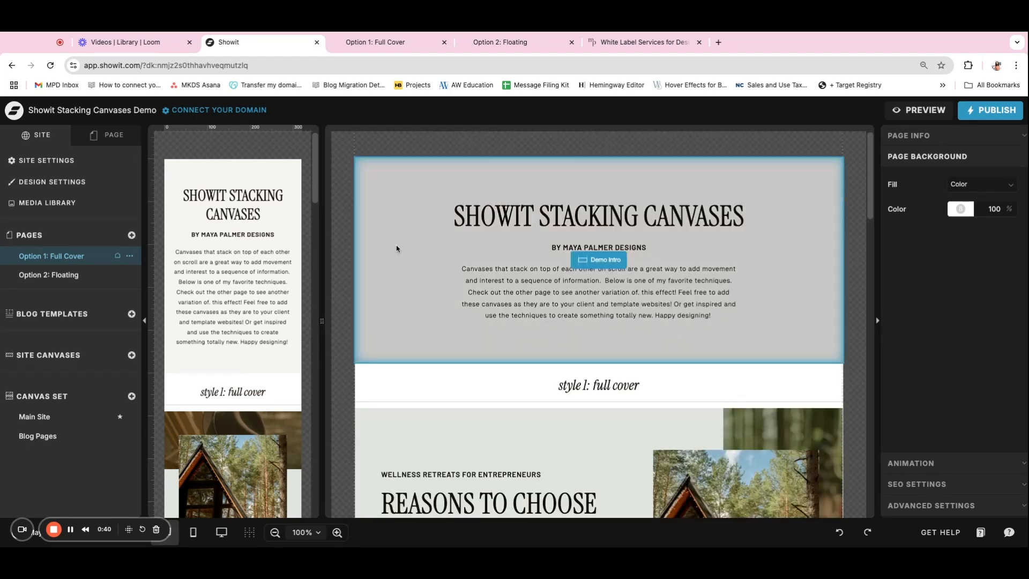
scroll(down, 3)
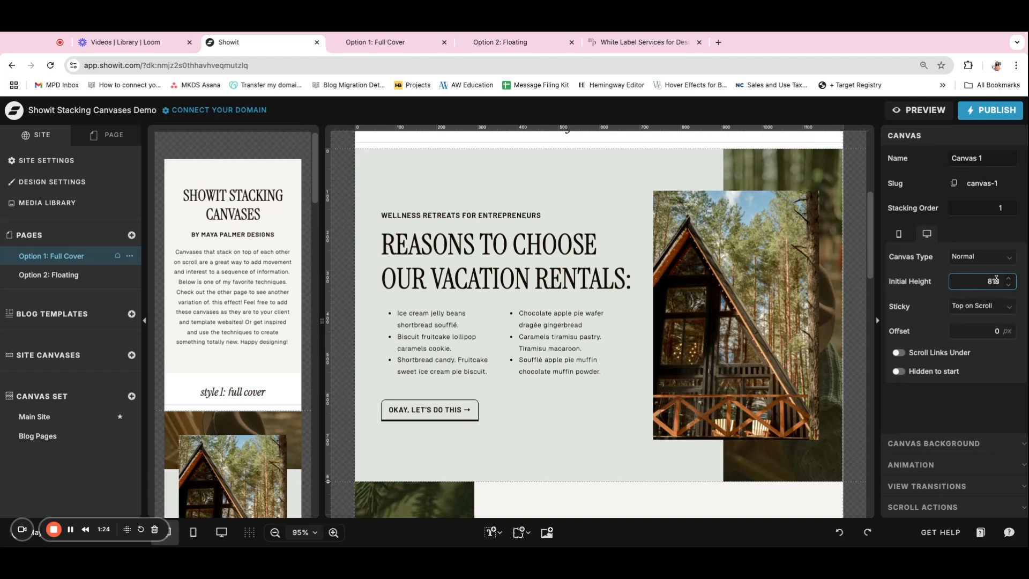
click(980, 280)
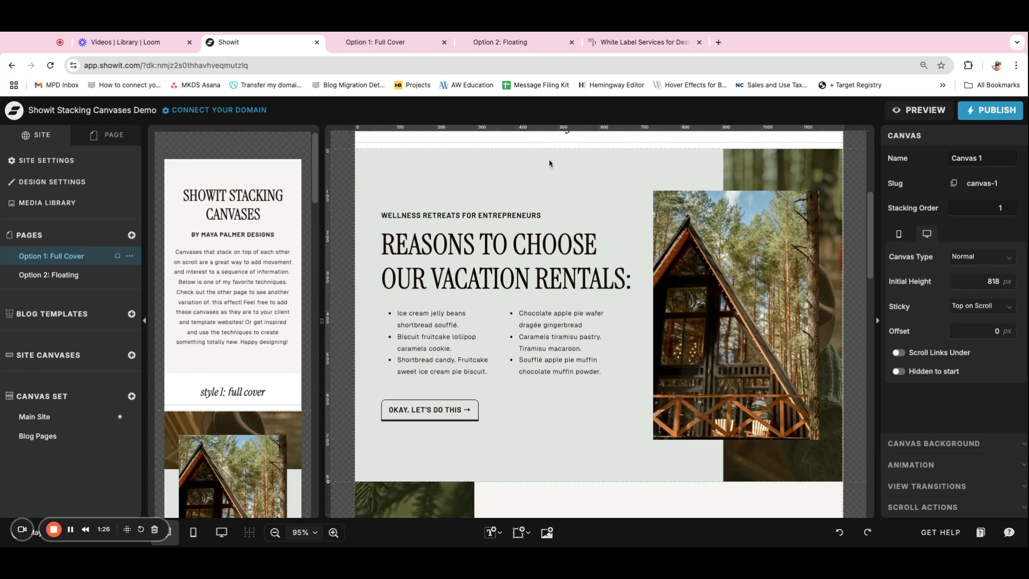
mouse_move(491, 163)
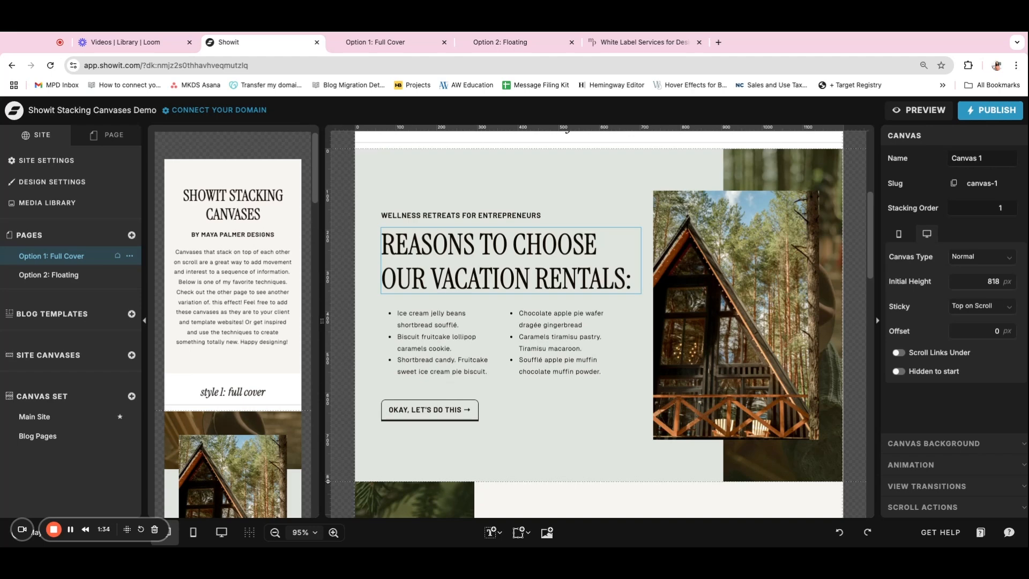
click(980, 207)
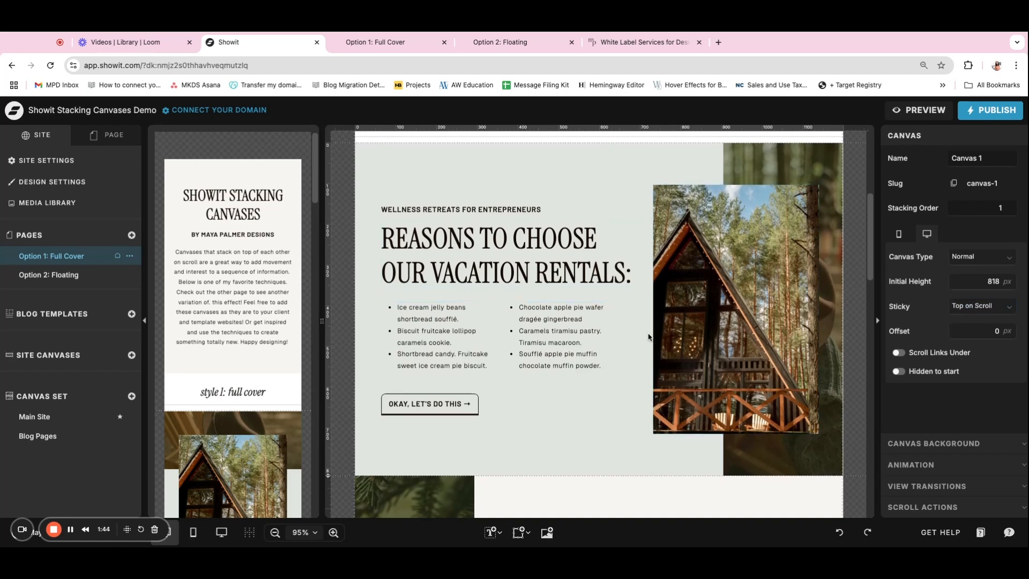
click(977, 207)
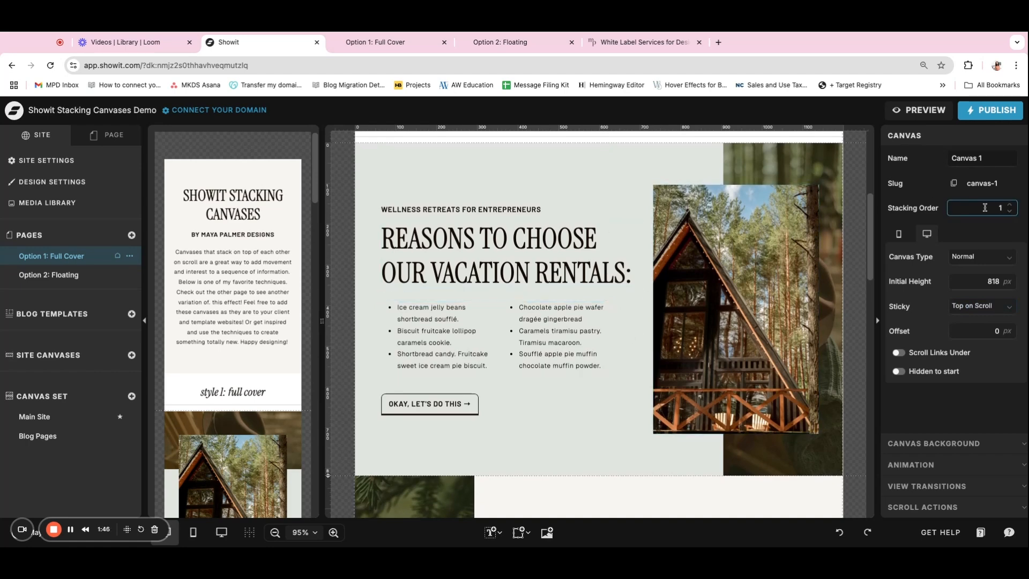
scroll(down, 3)
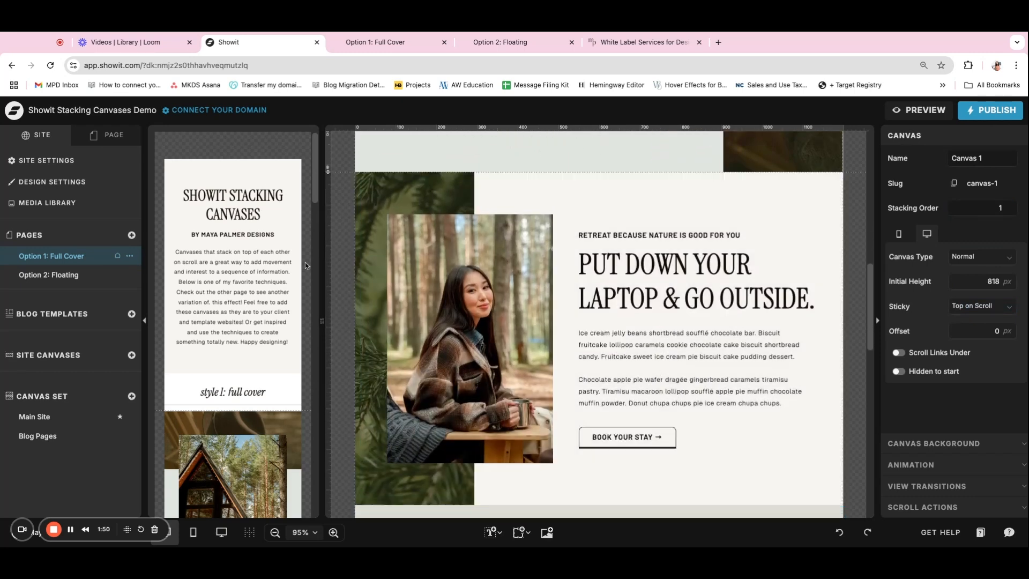
click(112, 135)
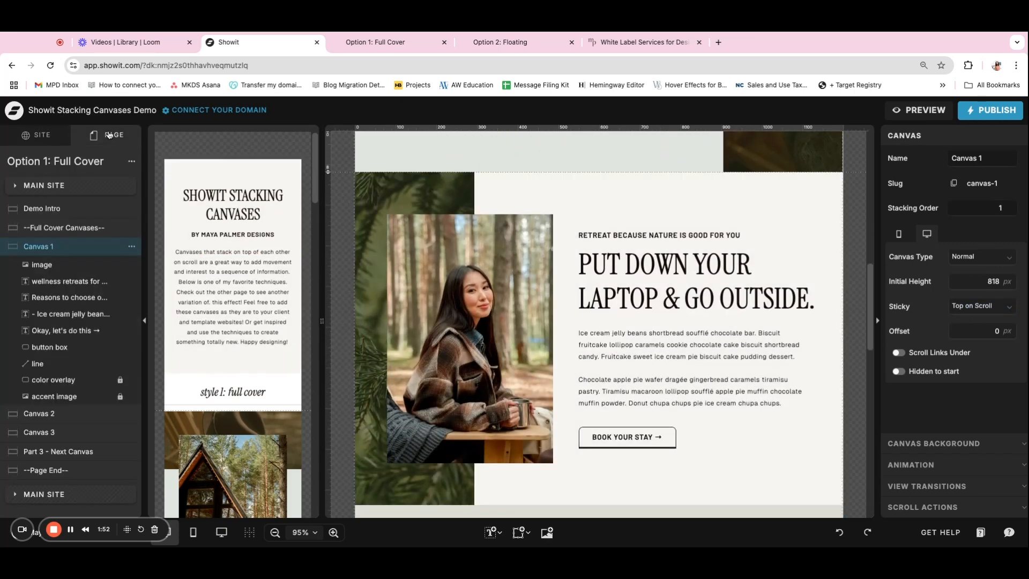
mouse_move(131, 251)
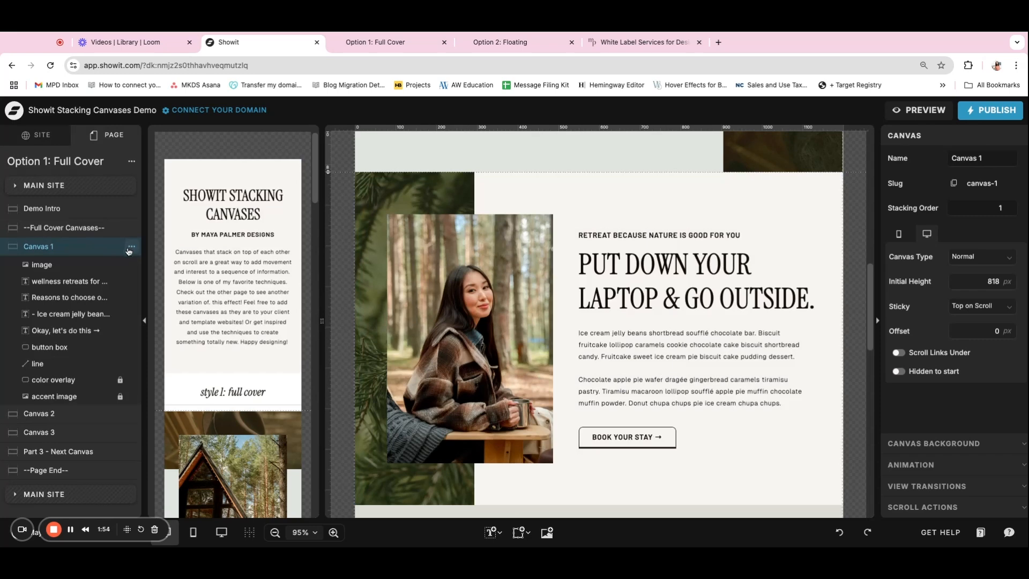
mouse_move(83, 420)
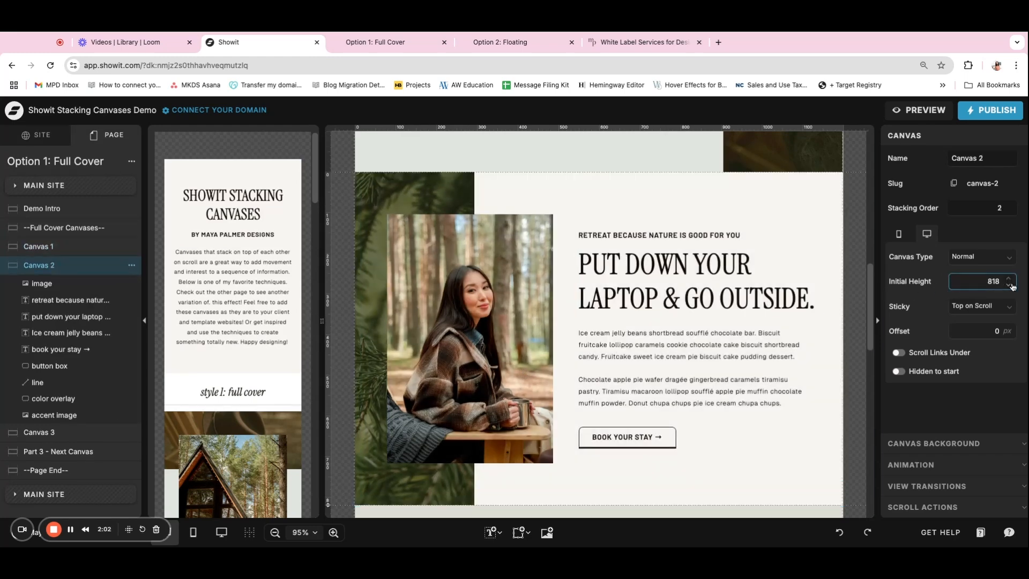
click(695, 280)
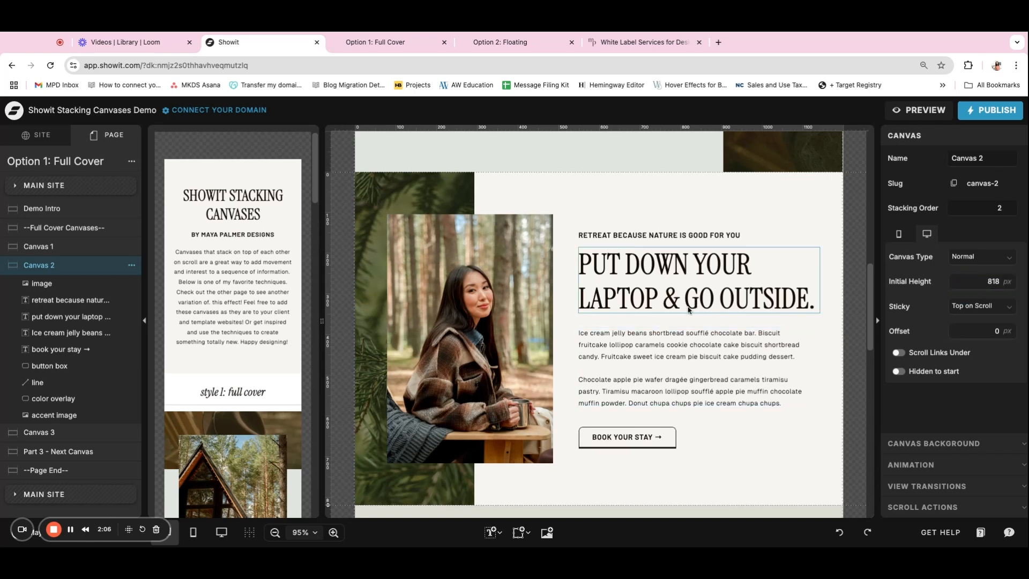
click(978, 208)
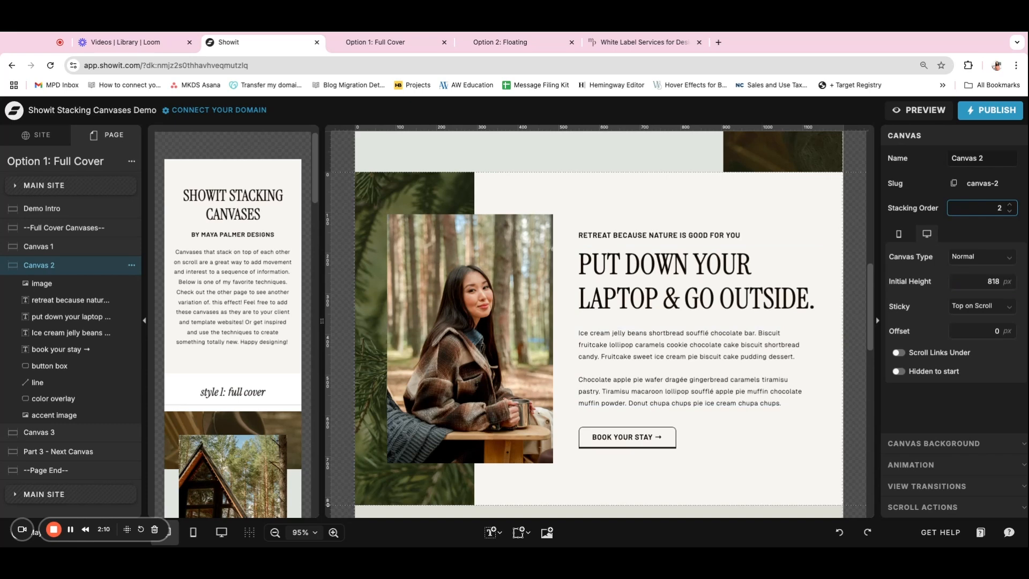
click(882, 236)
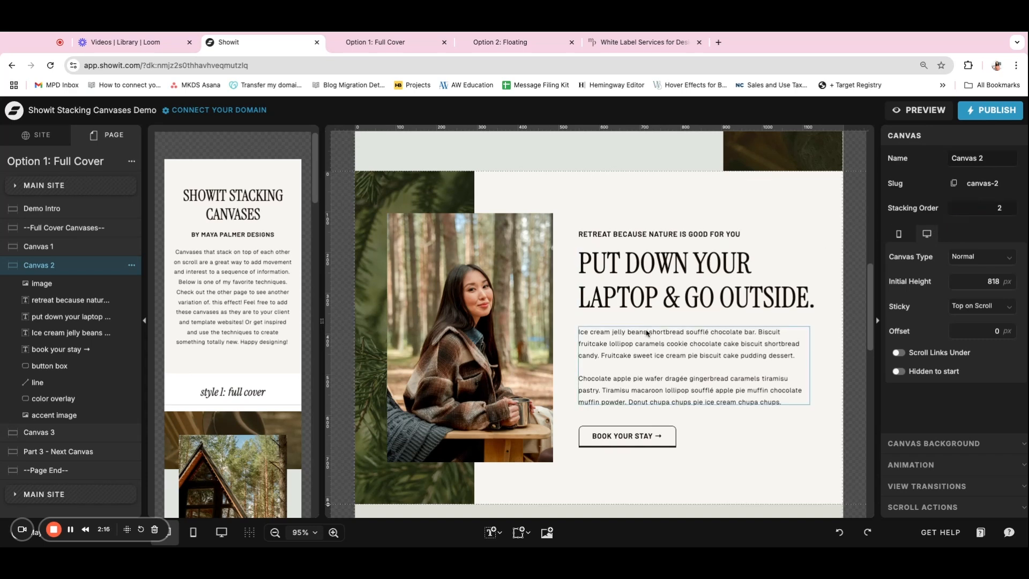
scroll(down, 3)
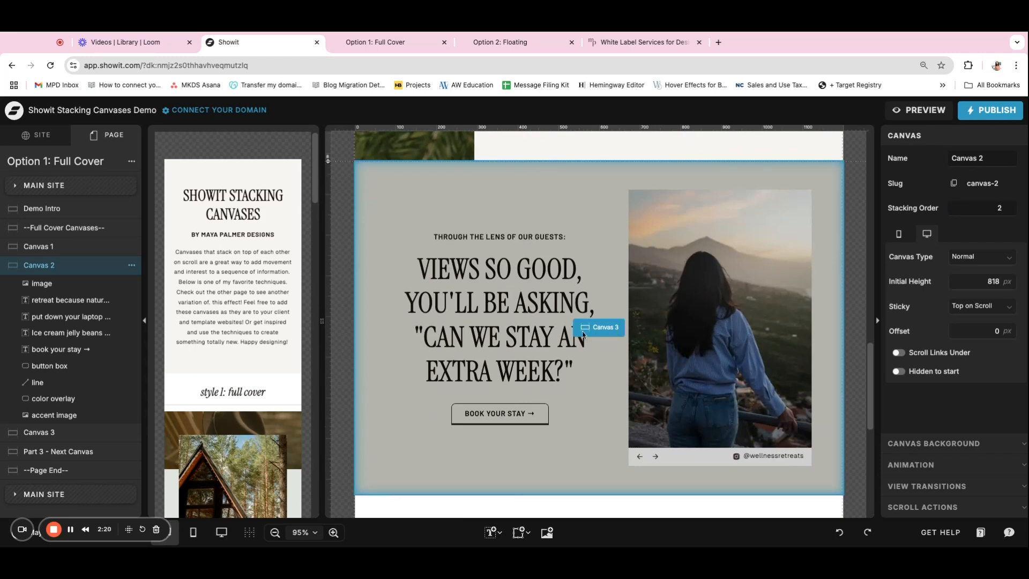
mouse_move(613, 265)
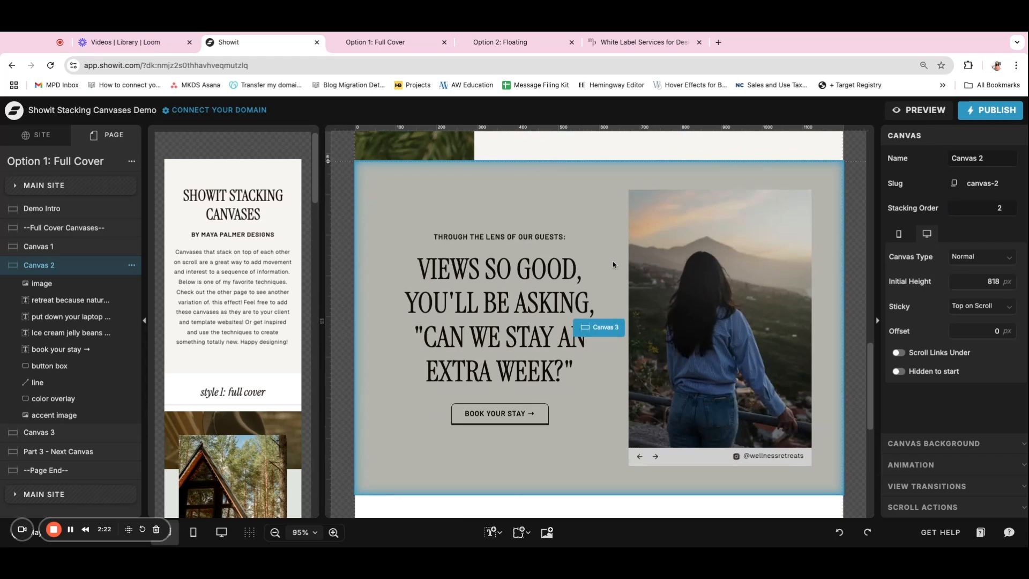
click(599, 327)
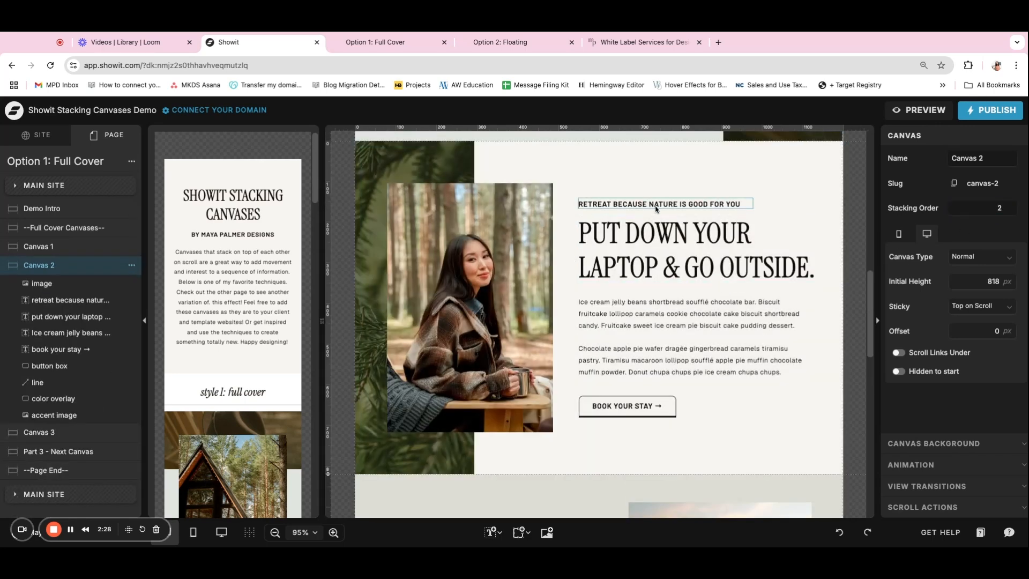
Show the canvas after the stack with stacking order 4 and no sticky behavior
scroll(down, 3)
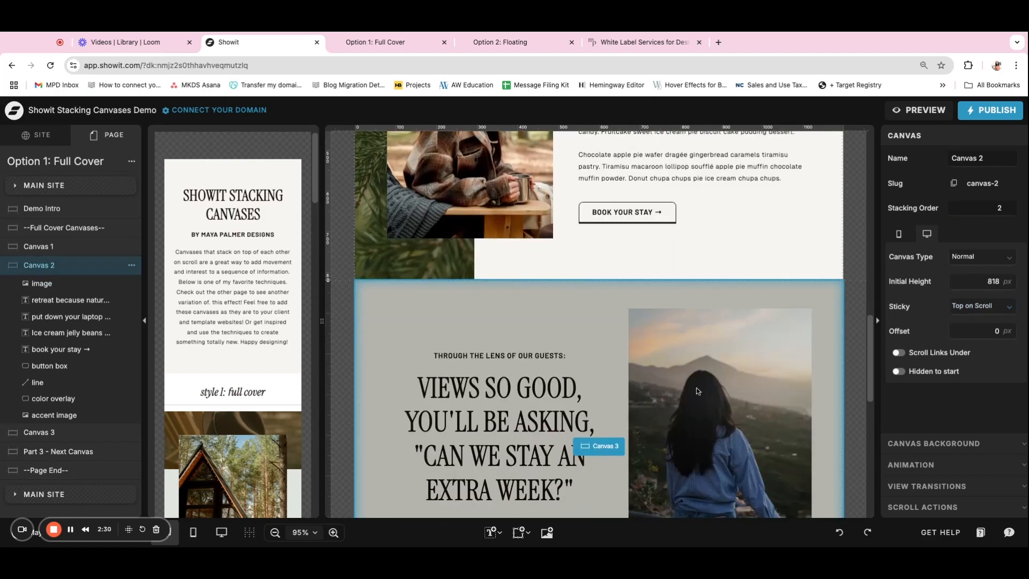
click(598, 446)
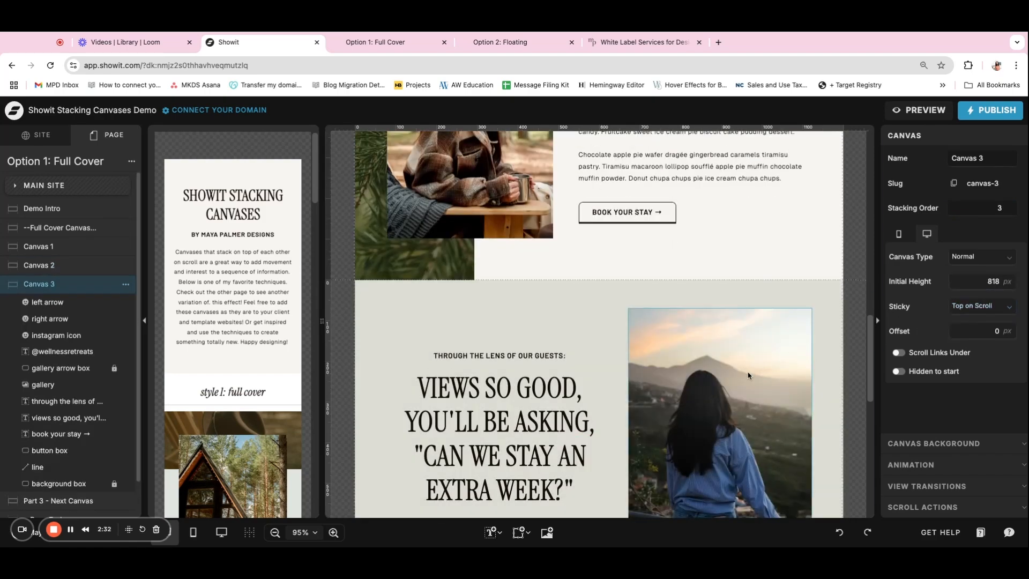
scroll(down, 3)
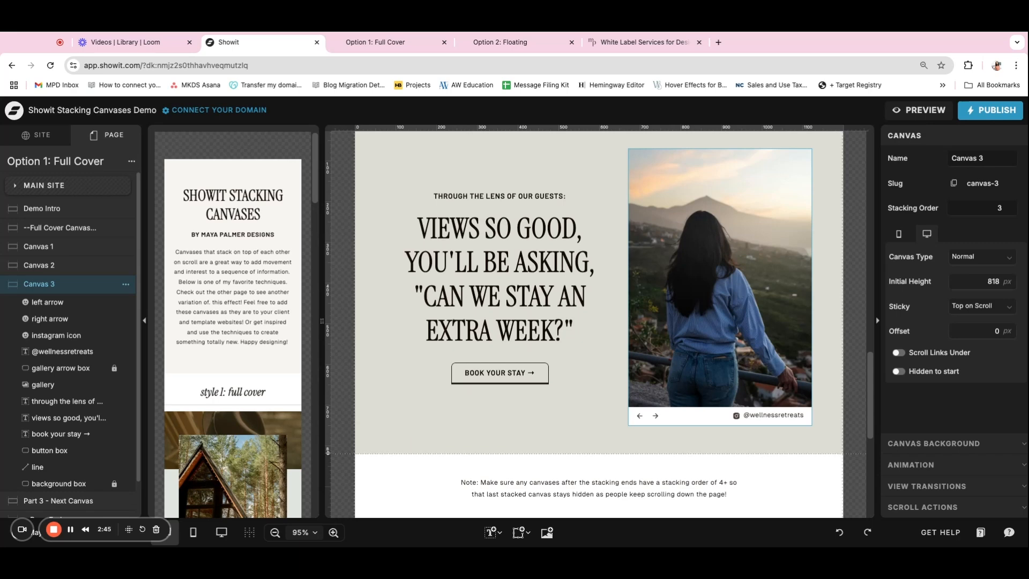
scroll(down, 3)
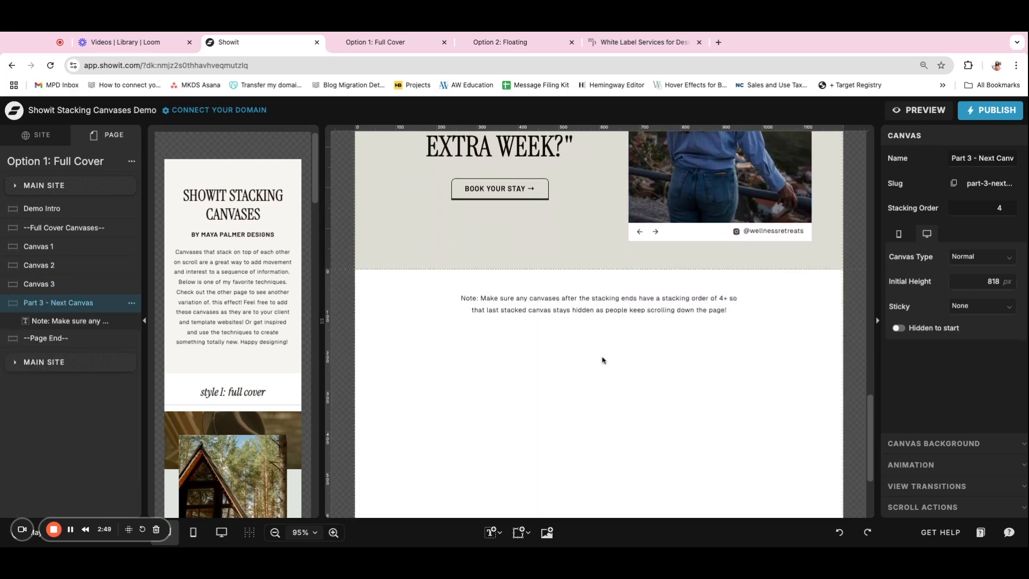
mouse_move(616, 360)
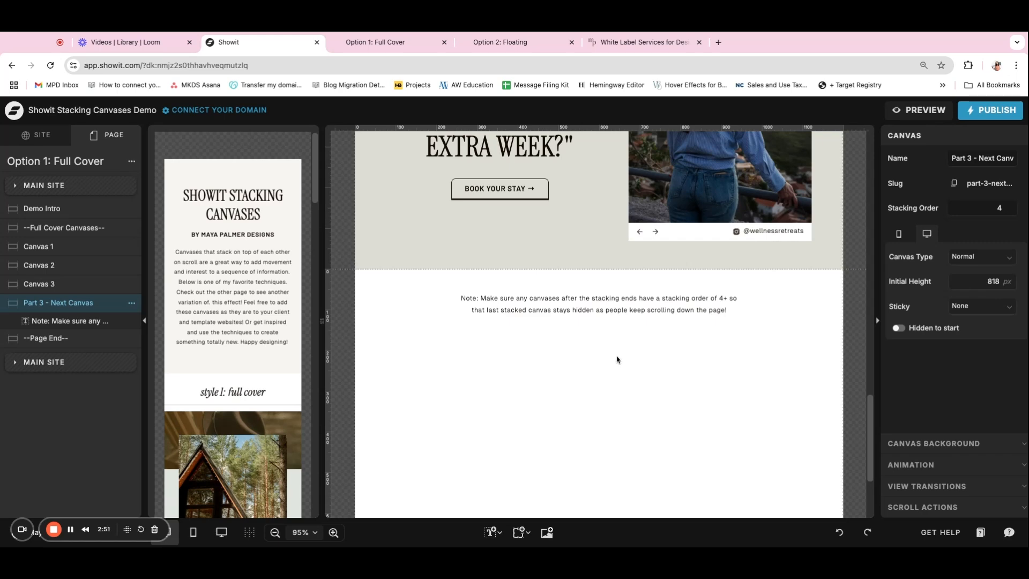
click(577, 304)
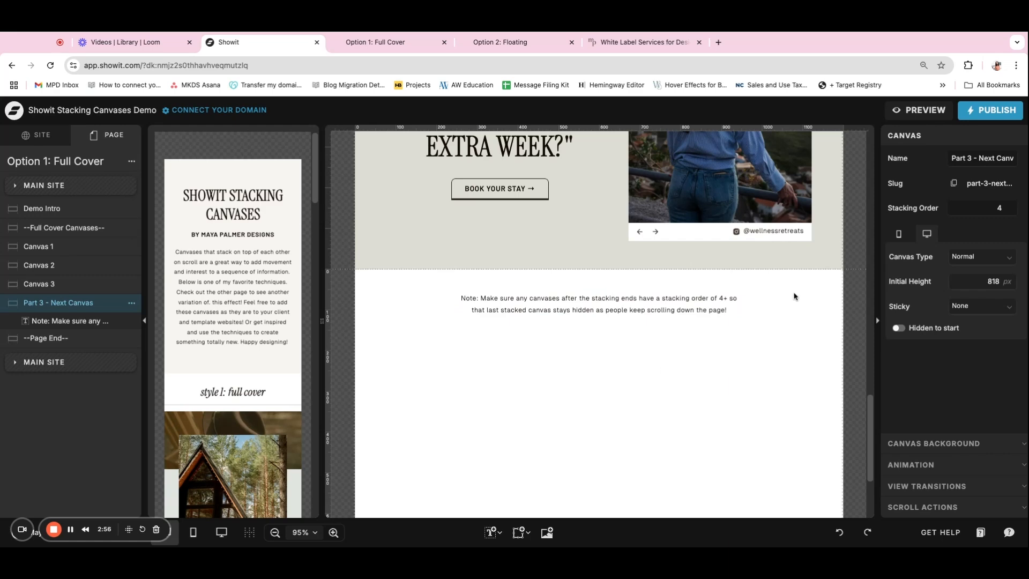
mouse_move(974, 224)
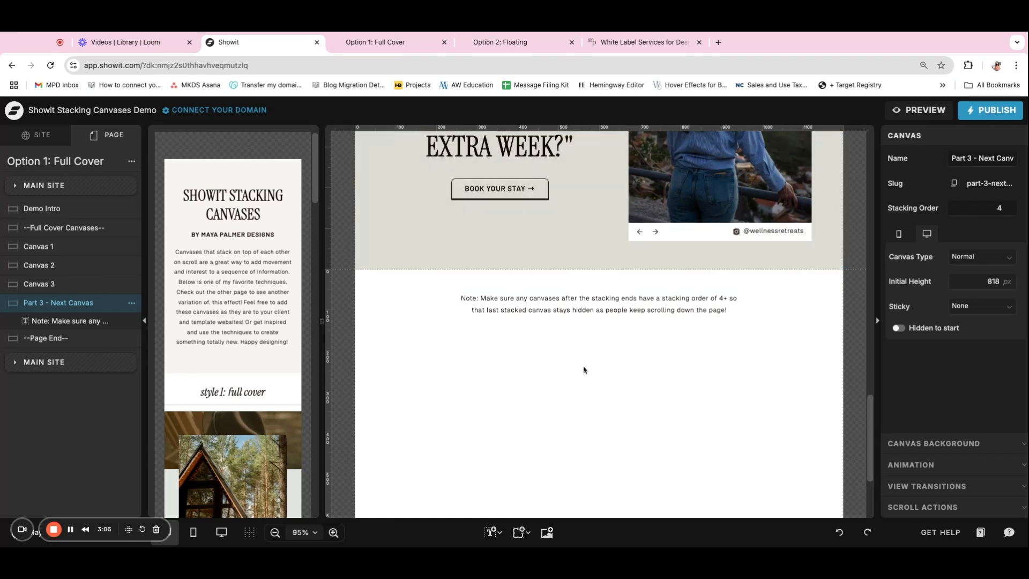
scroll(up, 3)
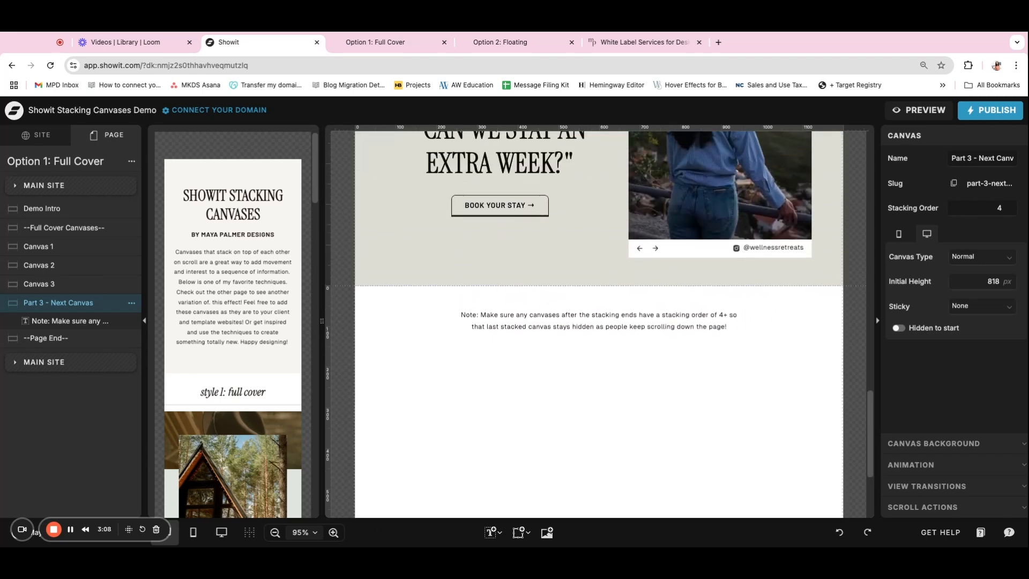
scroll(down, 3)
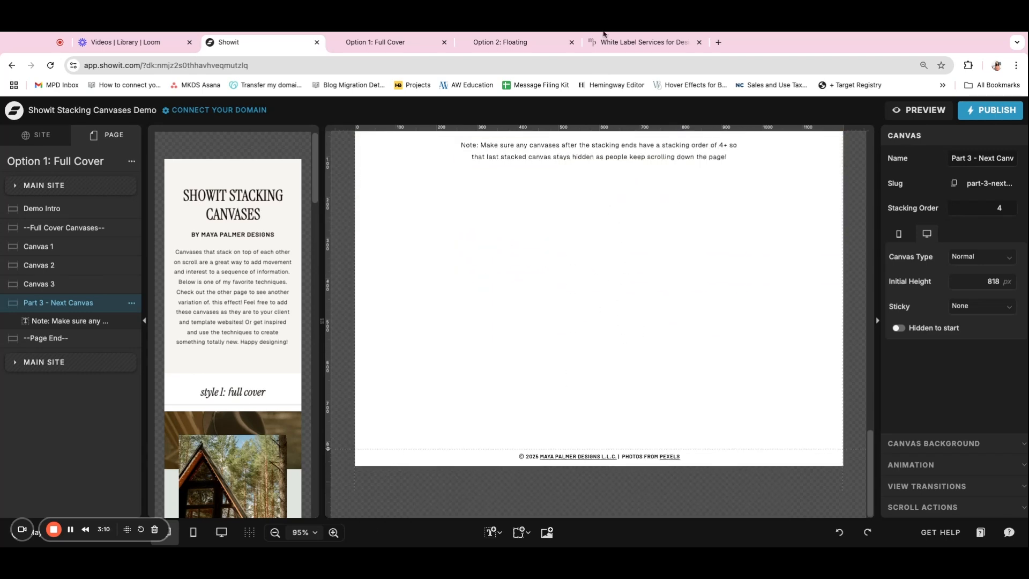
Browse the live white-label services page down to its collaboration process steps
click(640, 42)
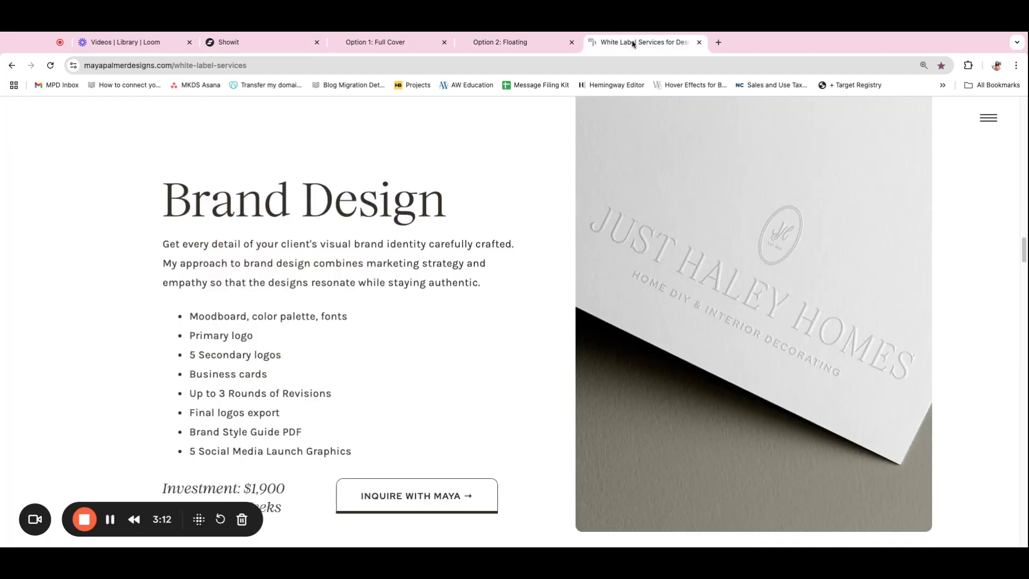
mouse_move(424, 293)
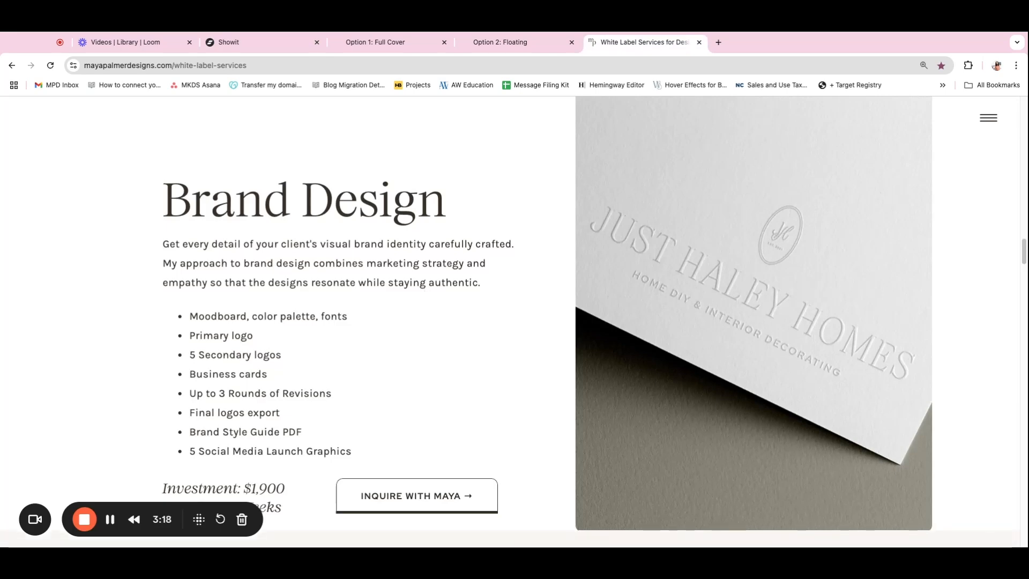
scroll(down, 3)
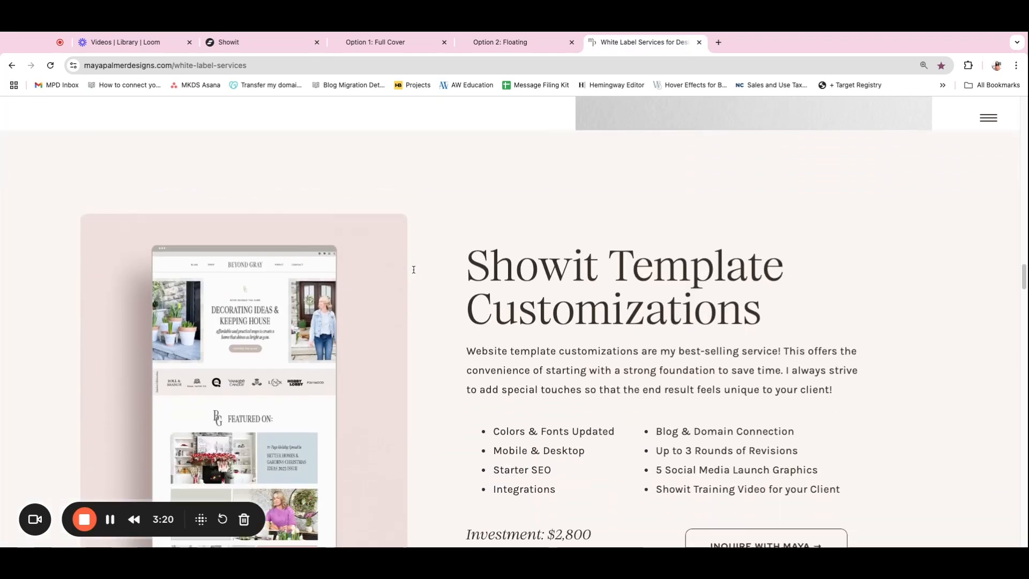
scroll(down, 3)
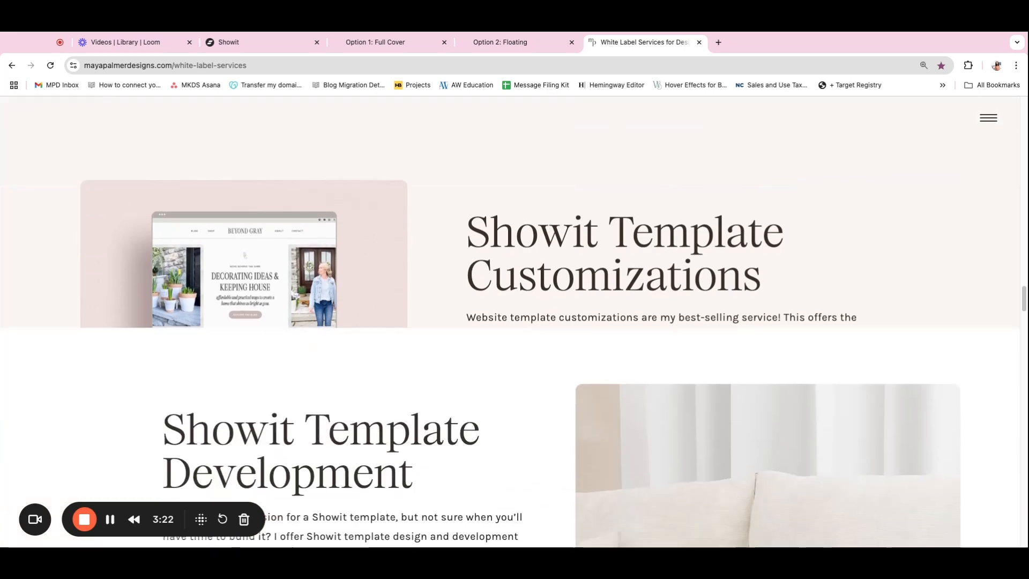
scroll(down, 3)
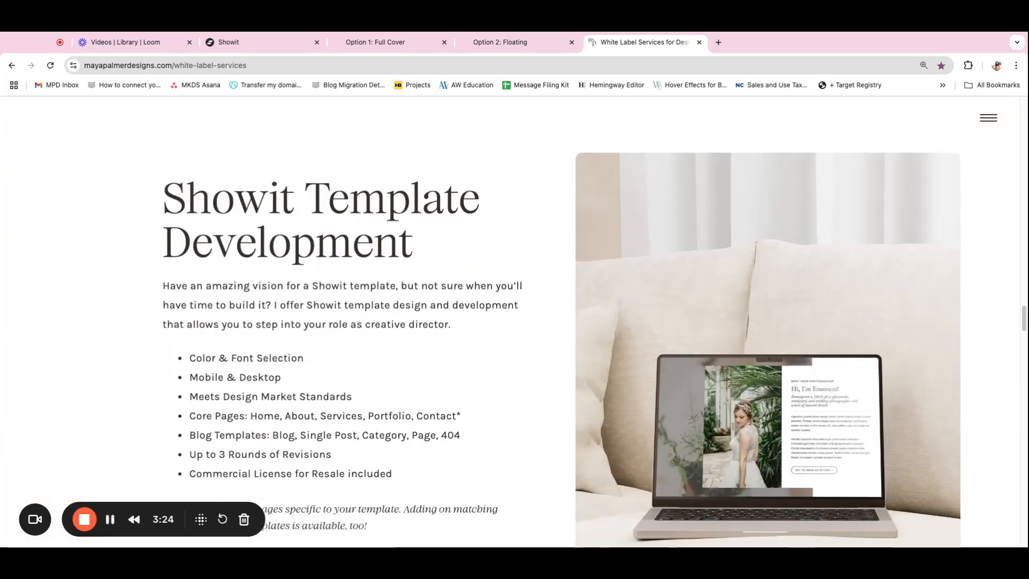
scroll(down, 3)
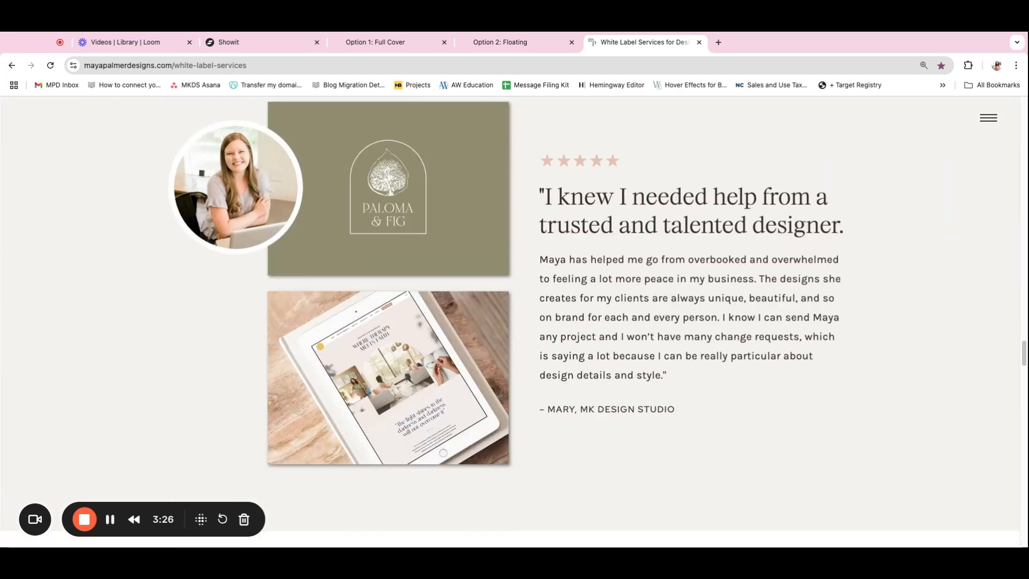
scroll(down, 3)
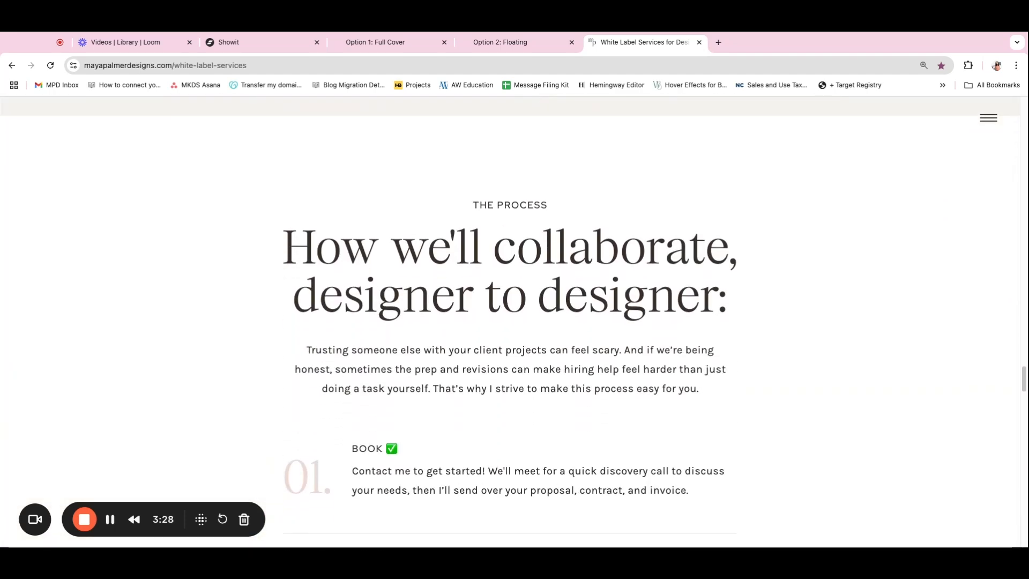
scroll(down, 3)
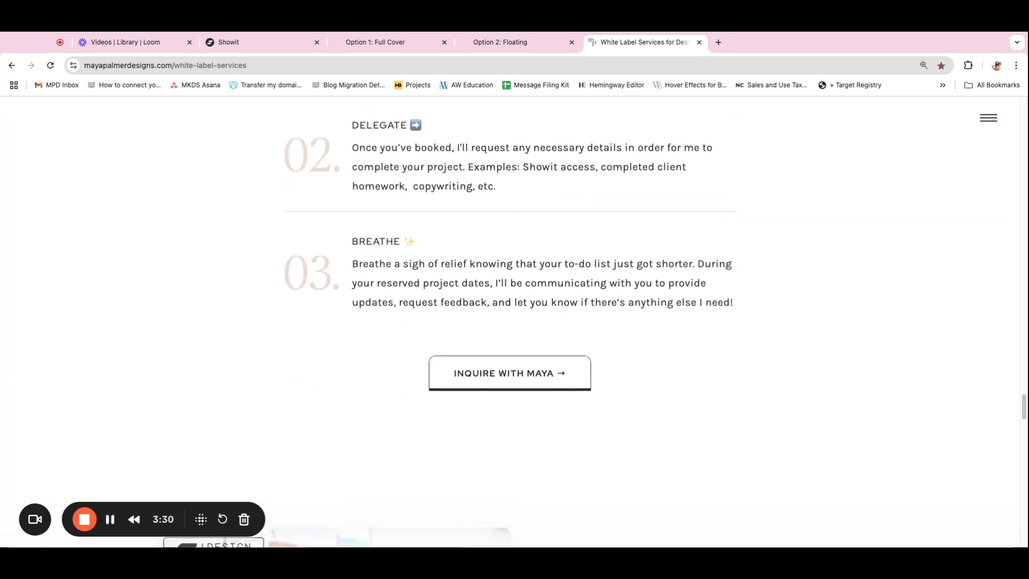
scroll(down, 3)
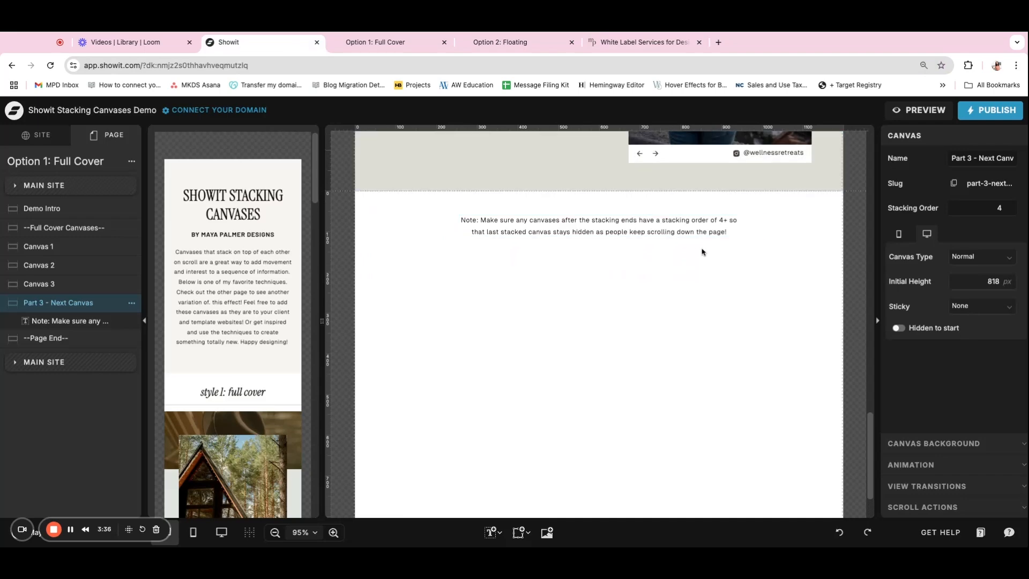
mouse_move(696, 457)
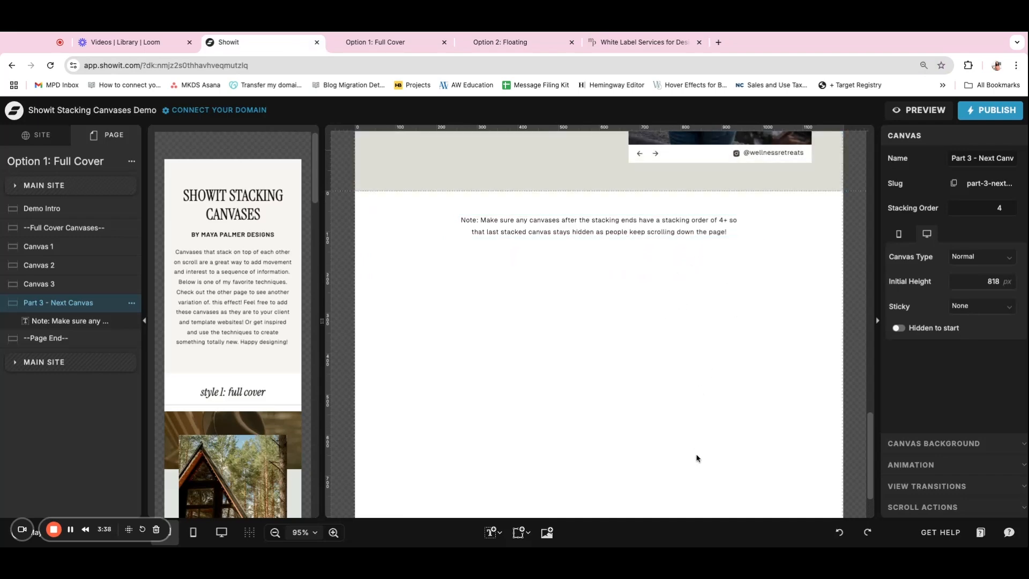
mouse_move(651, 295)
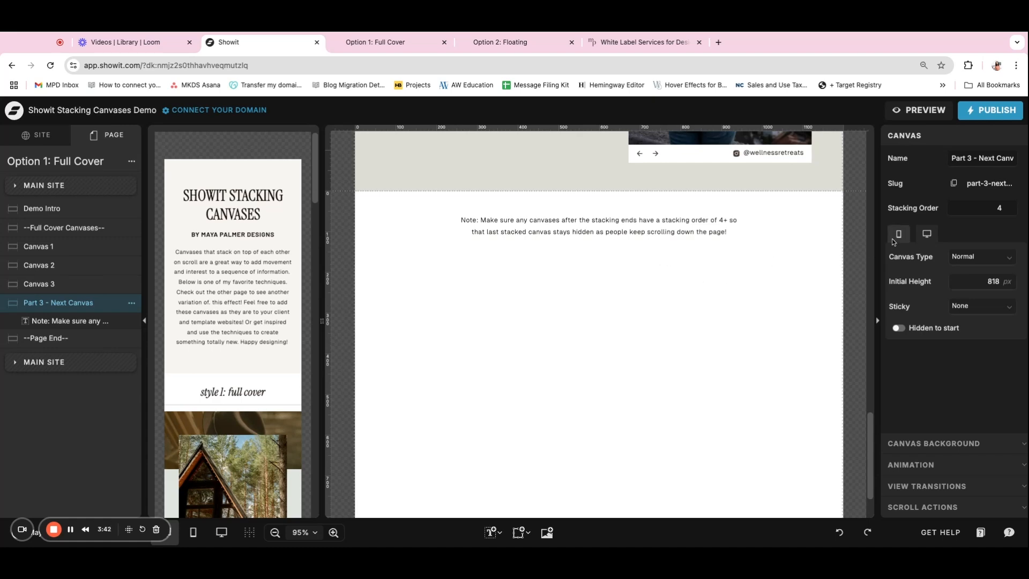
Return to the editor with Part 3 - Next Canvas still showing stacking order 4
click(982, 280)
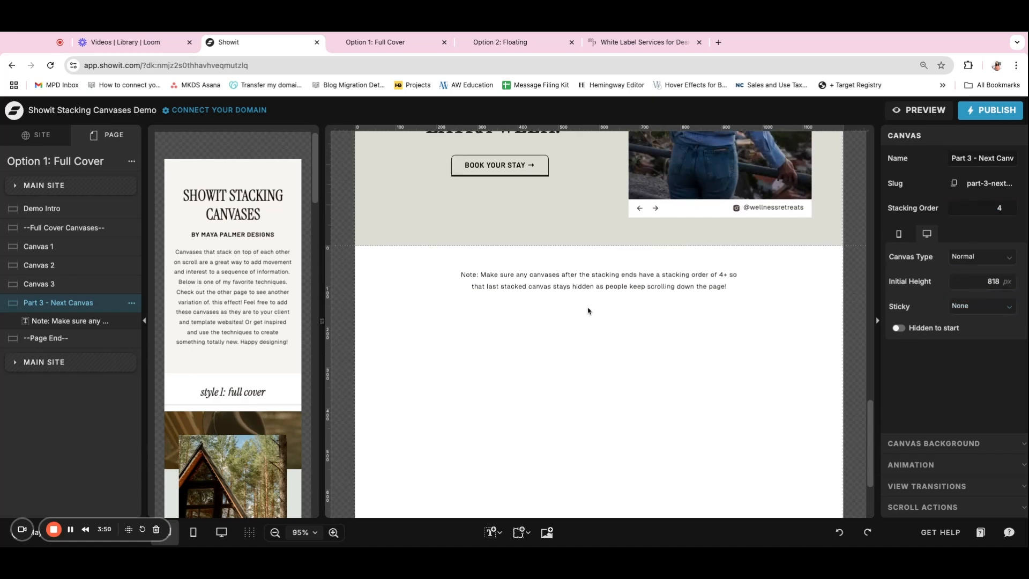
click(42, 135)
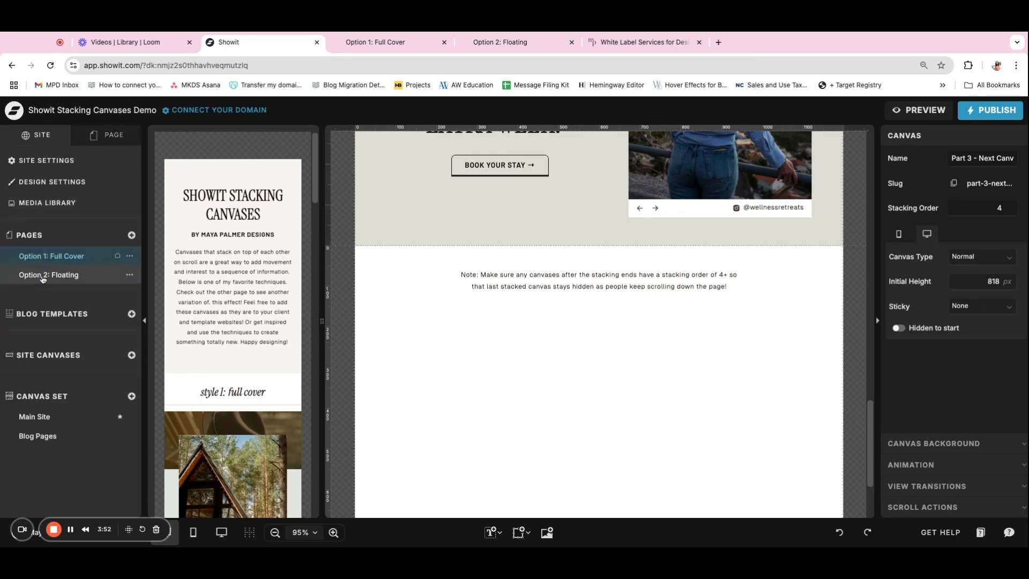
click(48, 274)
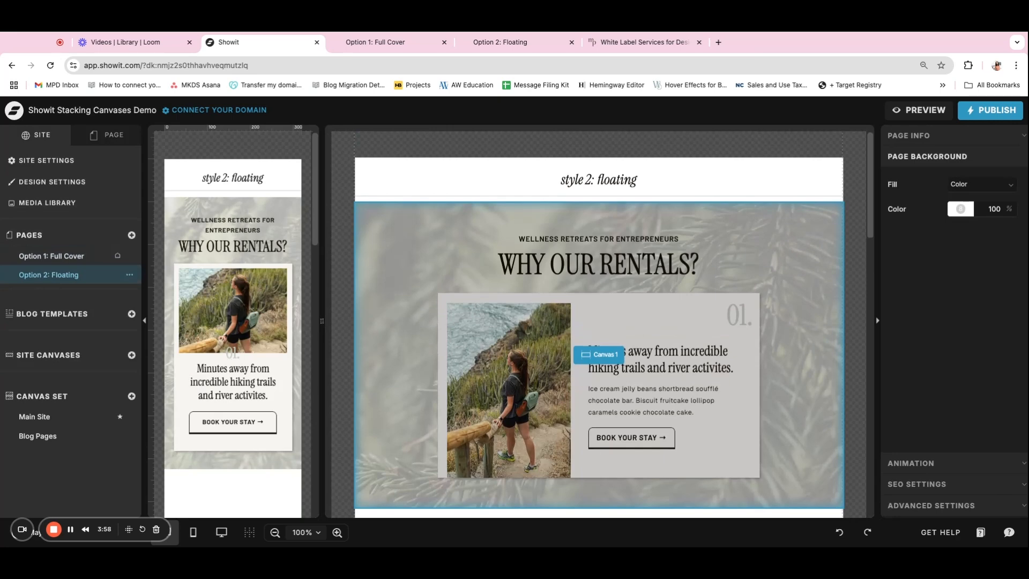
scroll(down, 3)
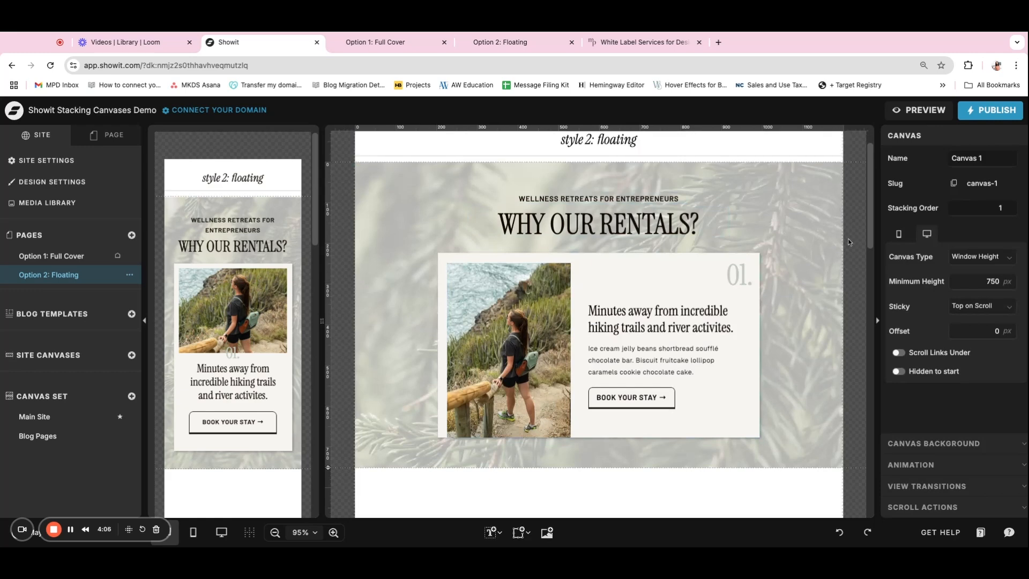
mouse_move(574, 169)
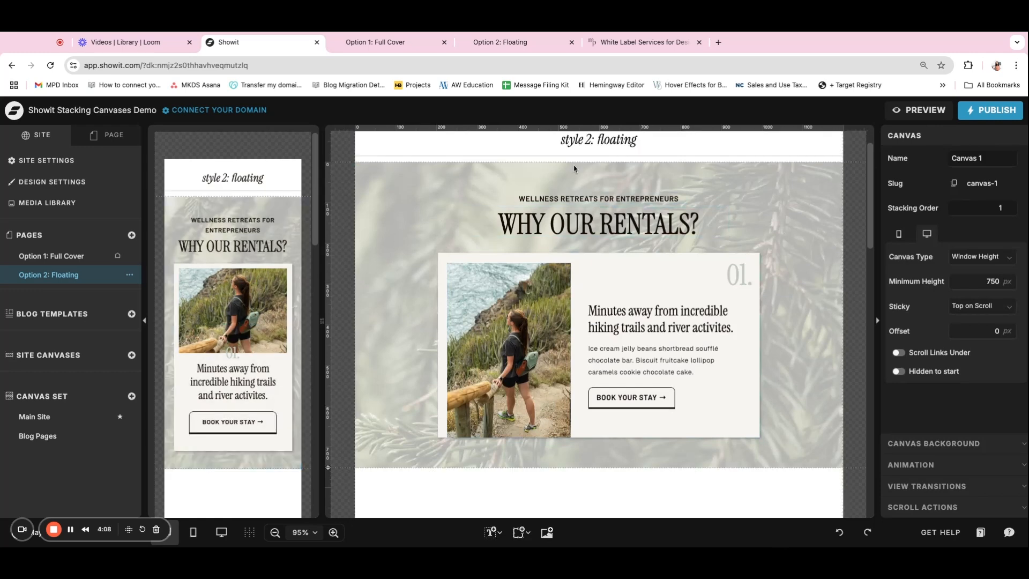
click(597, 223)
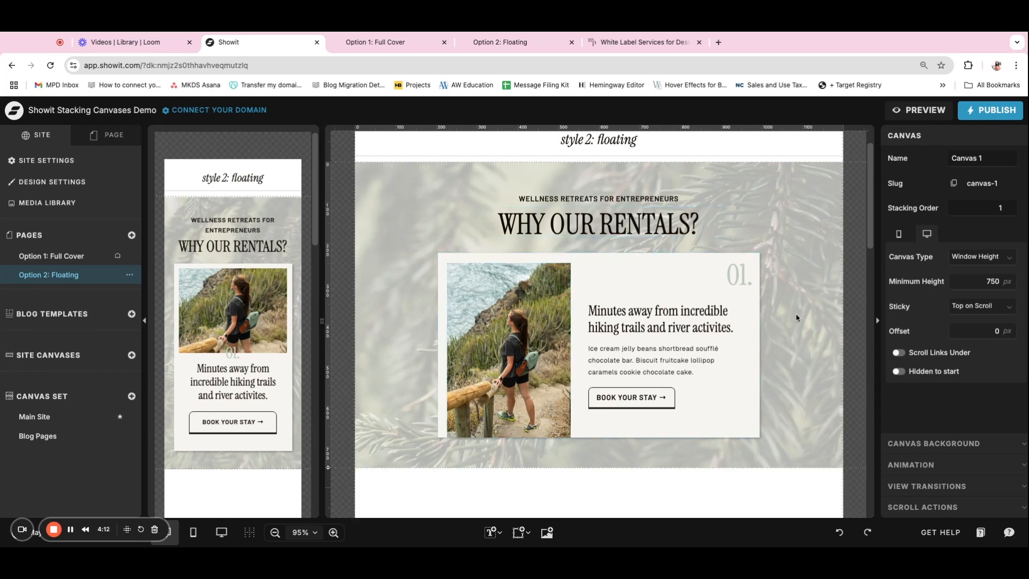
click(597, 224)
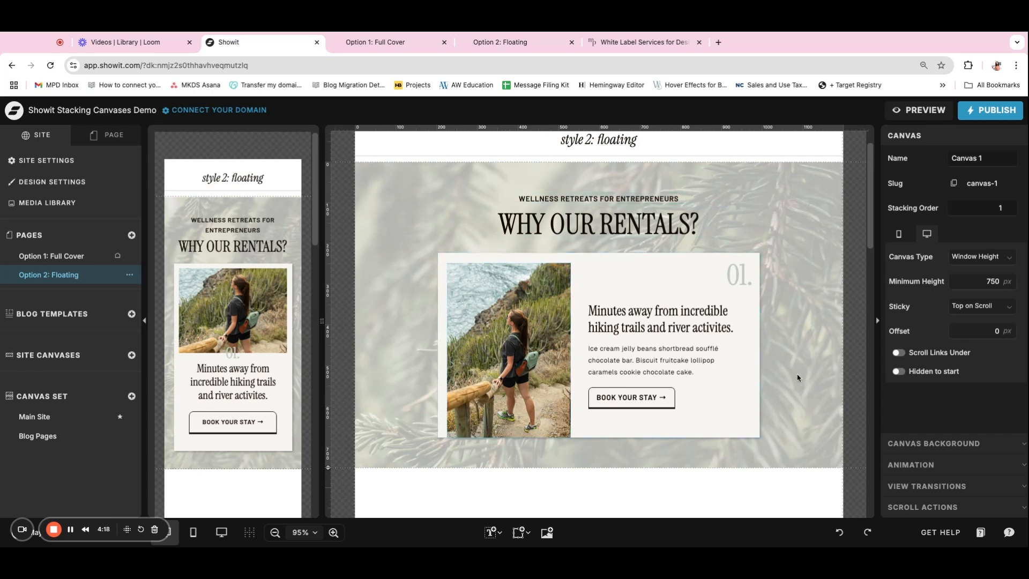
click(978, 208)
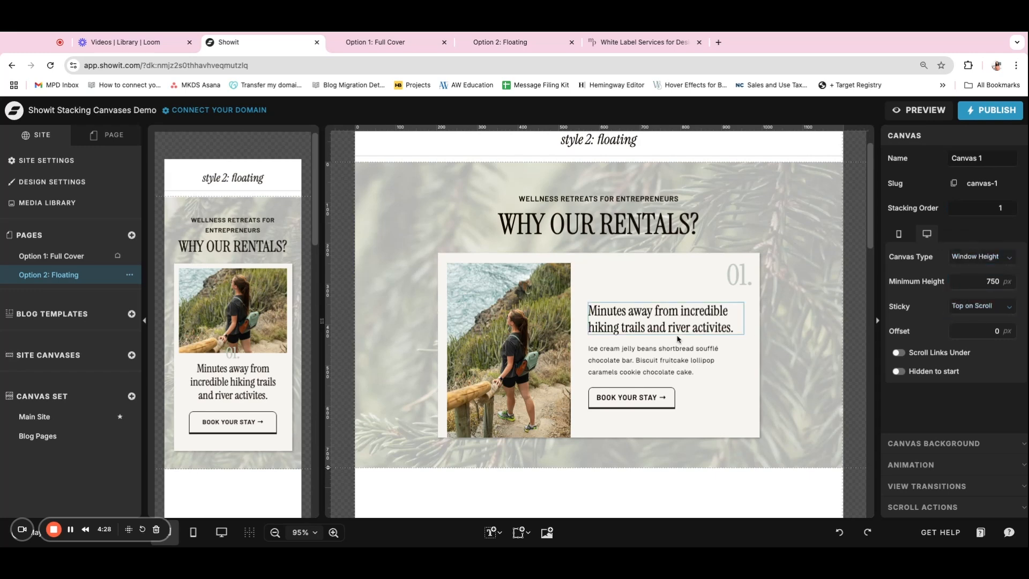
scroll(down, 3)
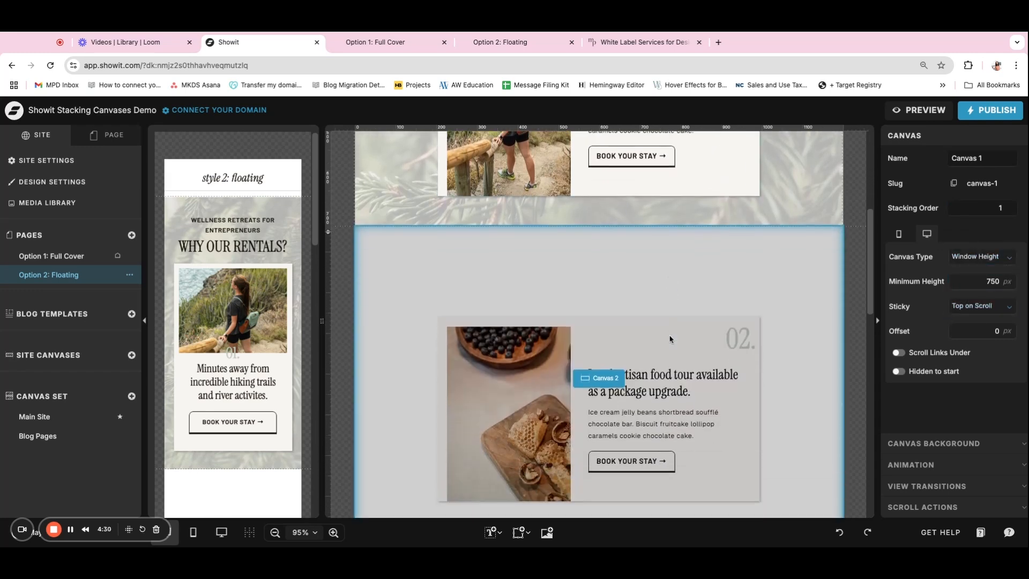
scroll(down, 3)
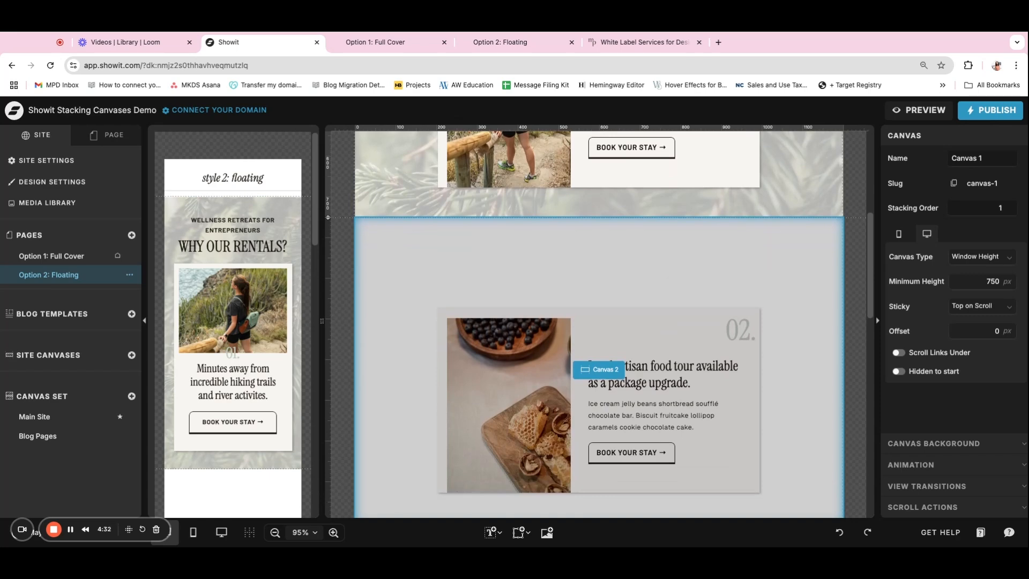
scroll(up, 3)
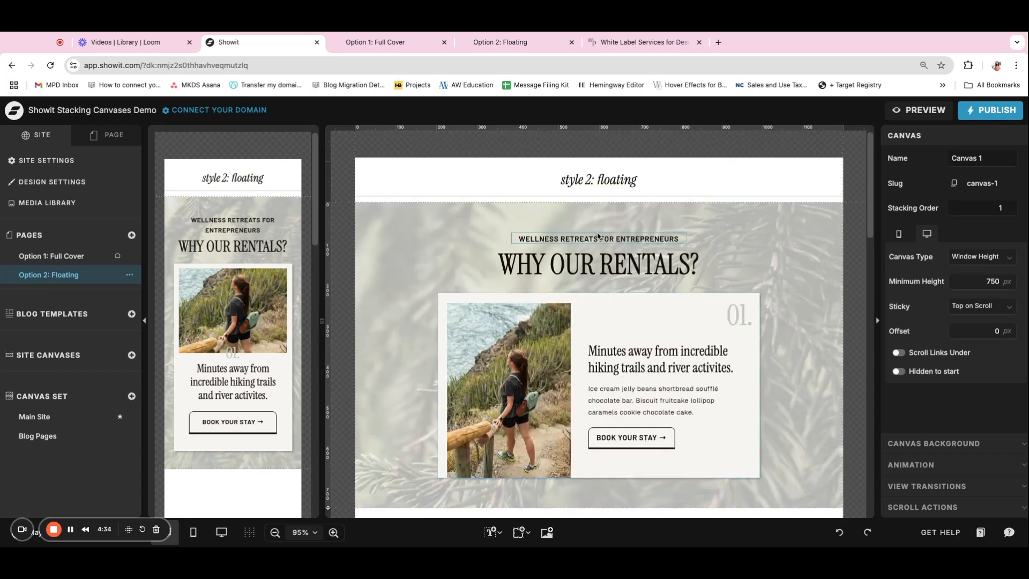
scroll(down, 3)
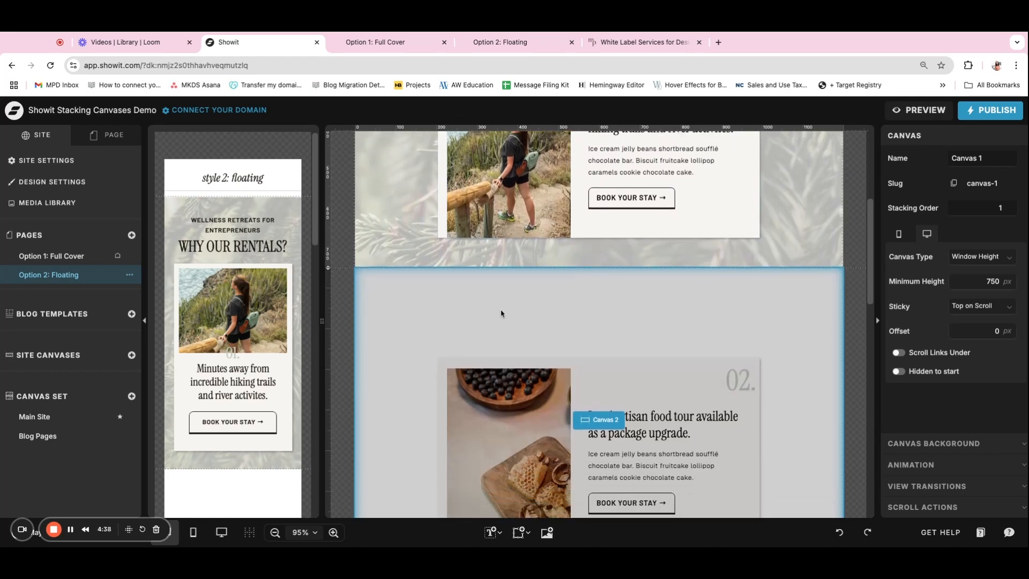
scroll(down, 3)
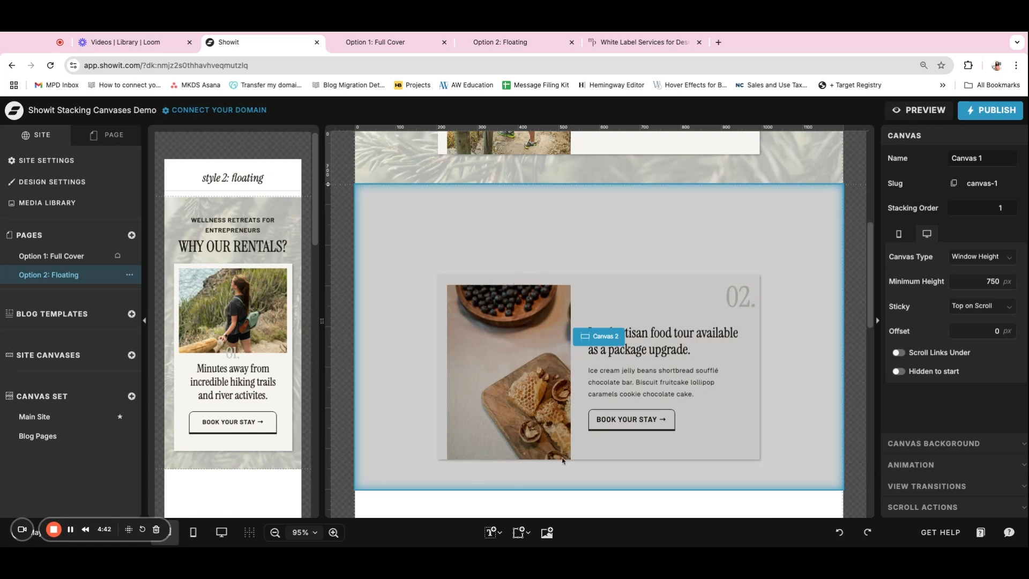
scroll(up, 3)
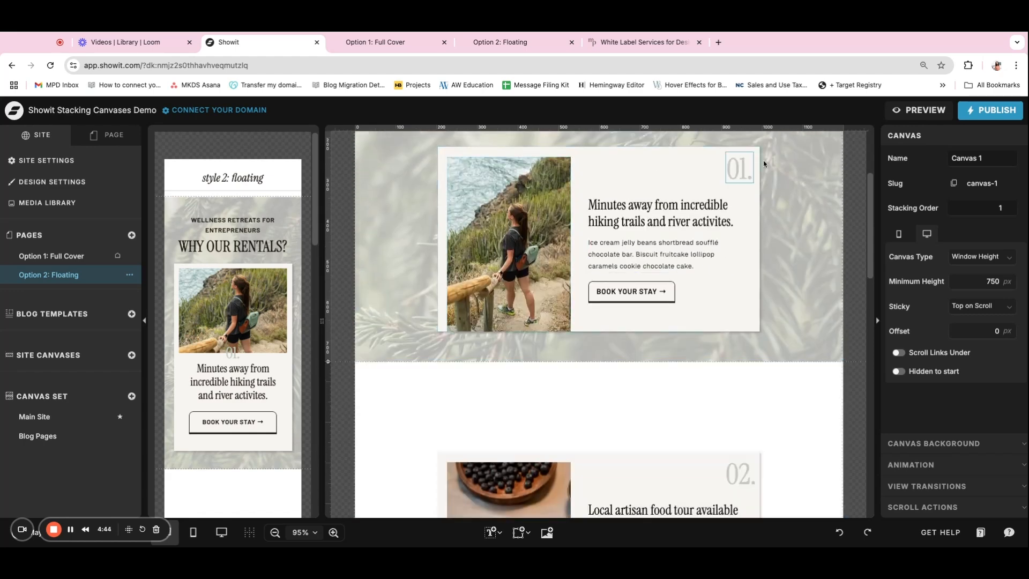
scroll(down, 3)
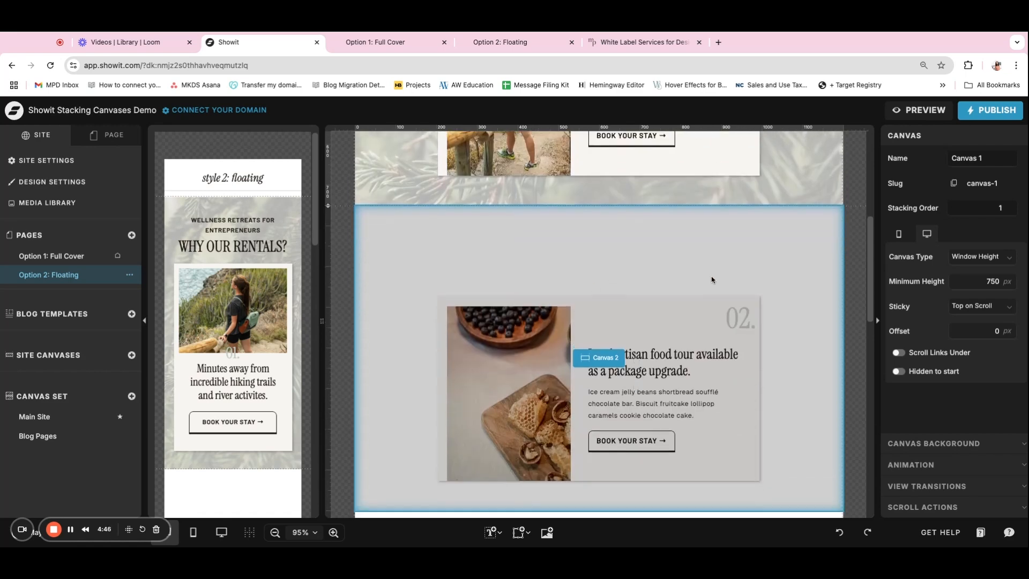
mouse_move(481, 321)
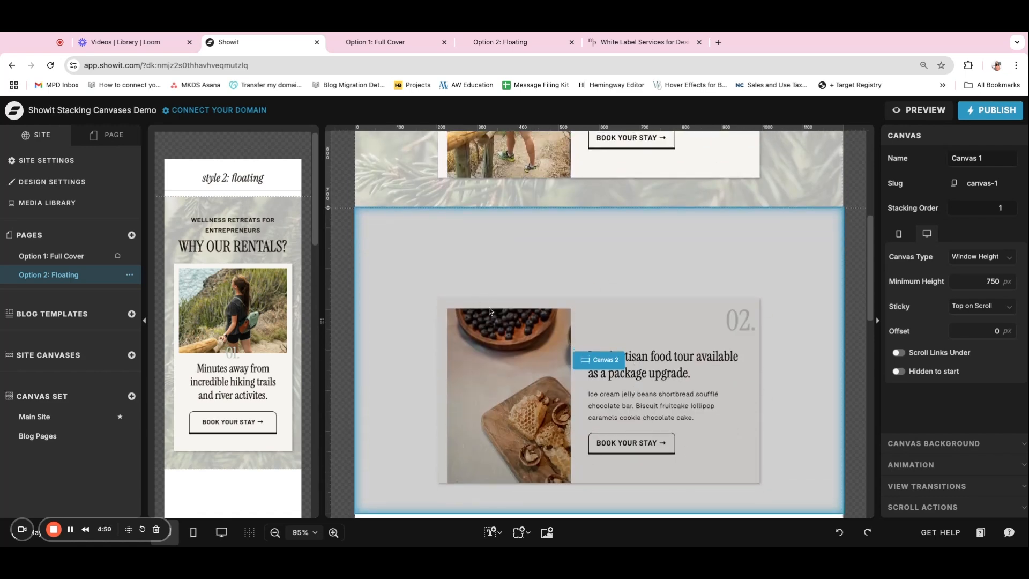
scroll(up, 3)
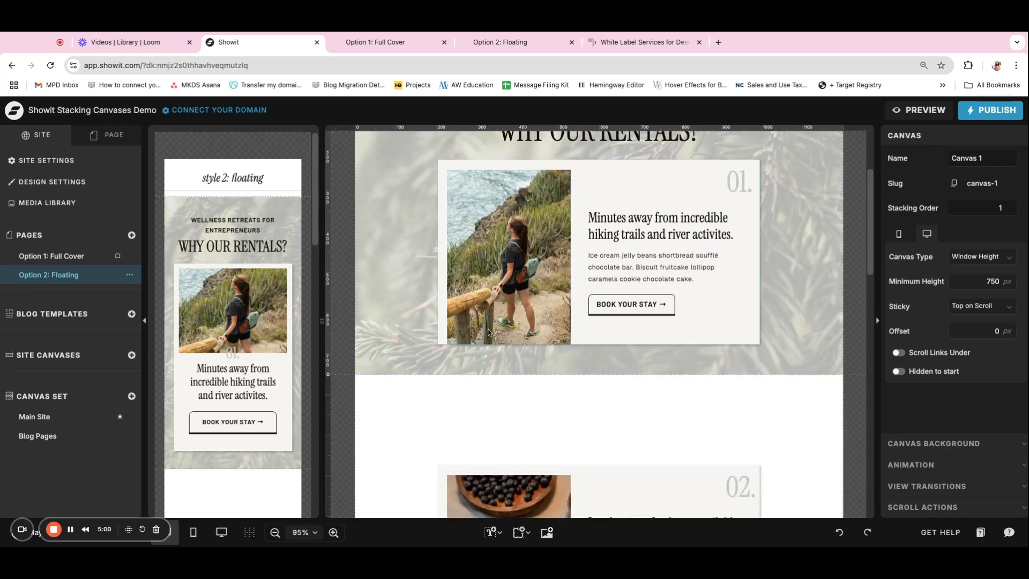
scroll(up, 3)
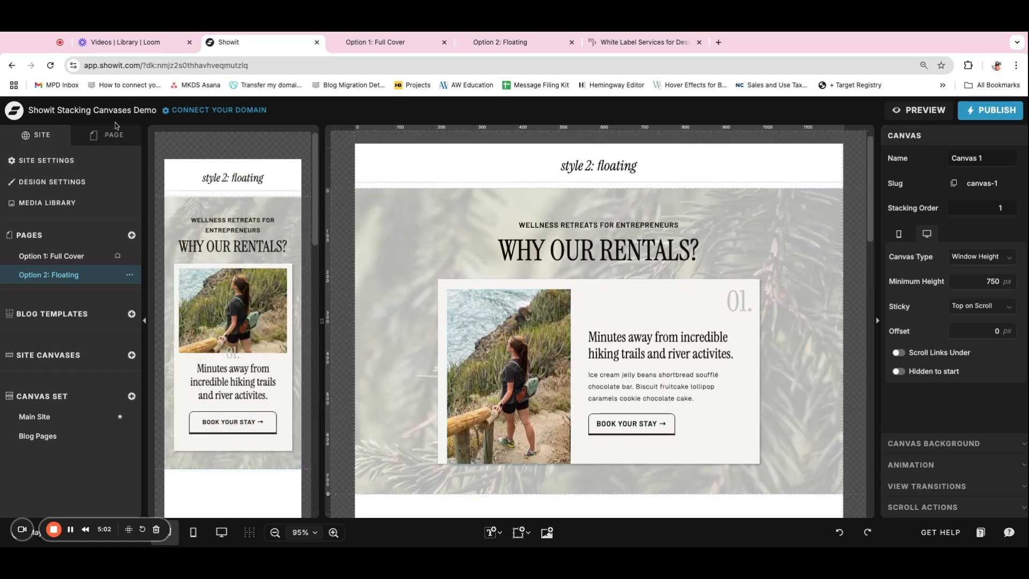
Expand the Option 2: Floating page's canvas list and inspect the food-tour card canvas
click(107, 135)
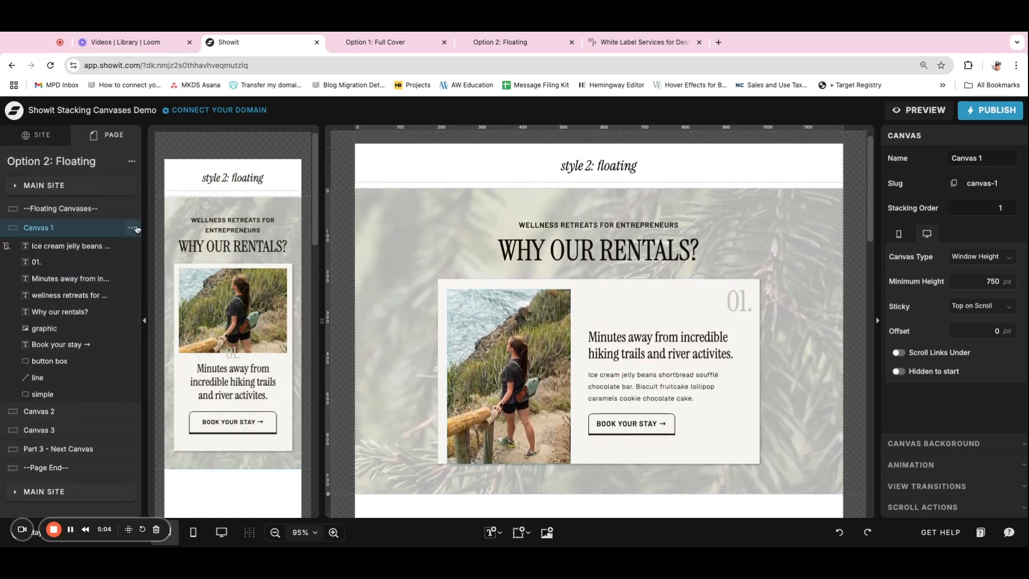
scroll(down, 3)
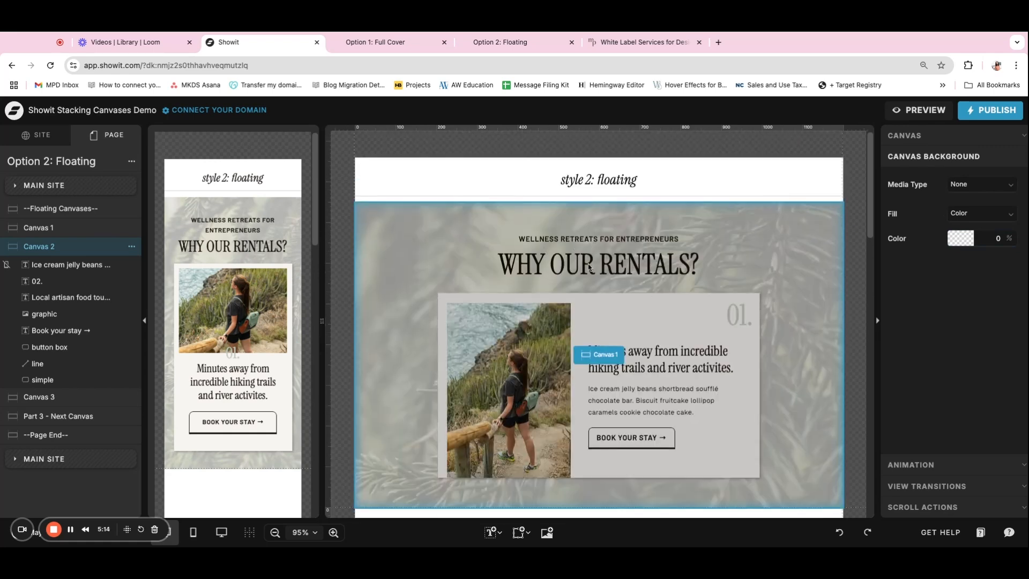
scroll(down, 3)
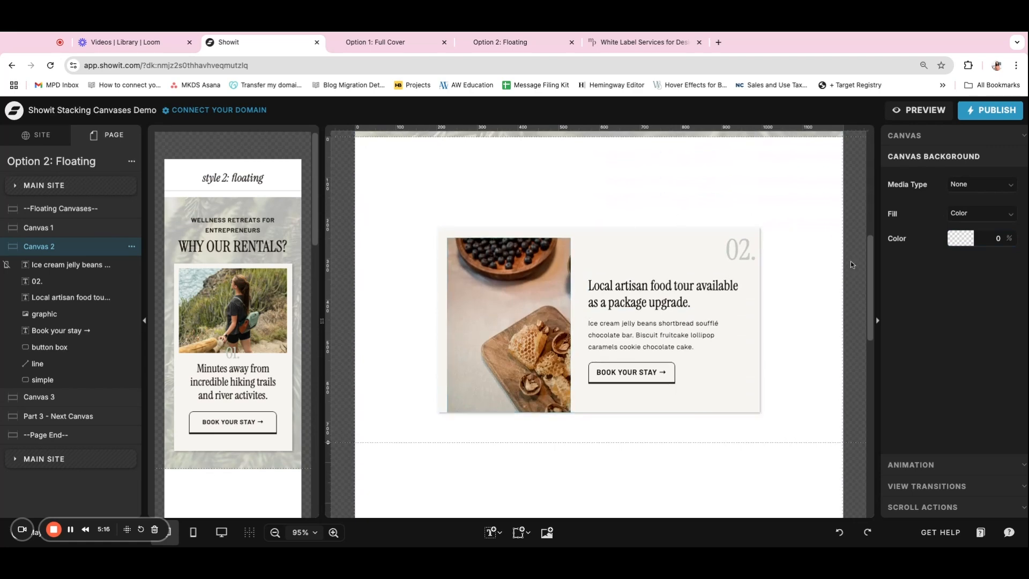
click(661, 294)
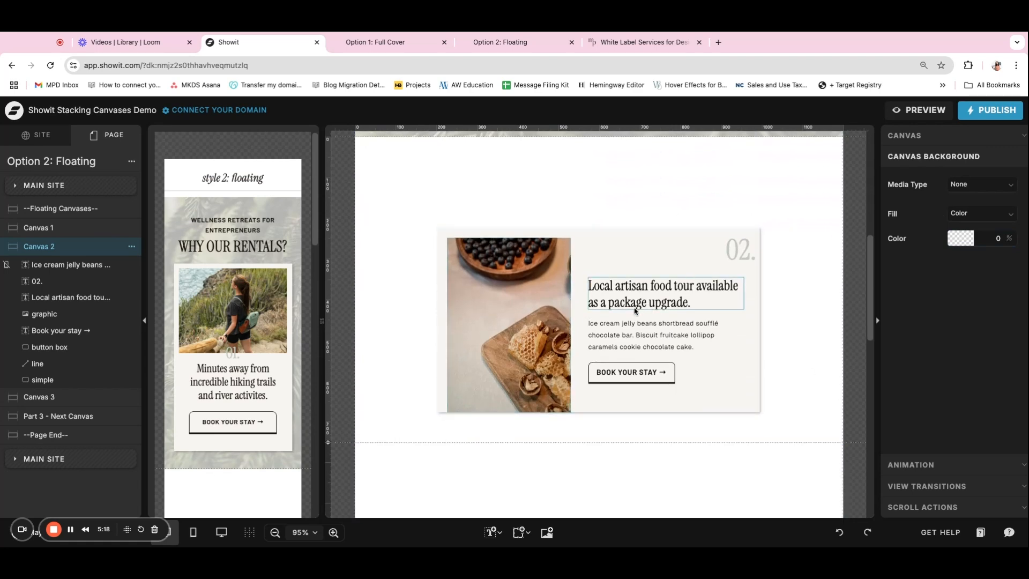
scroll(down, 3)
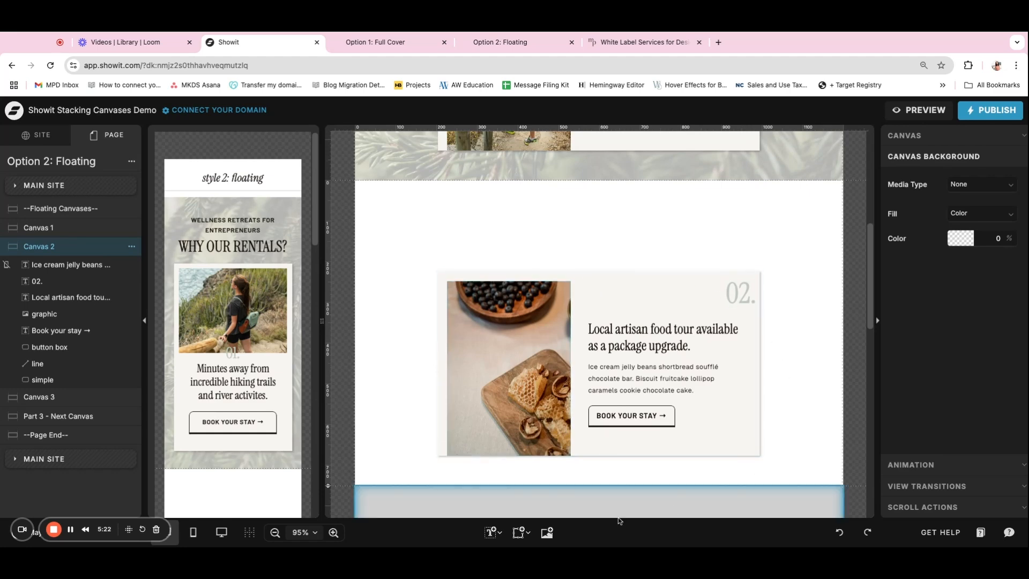
scroll(up, 3)
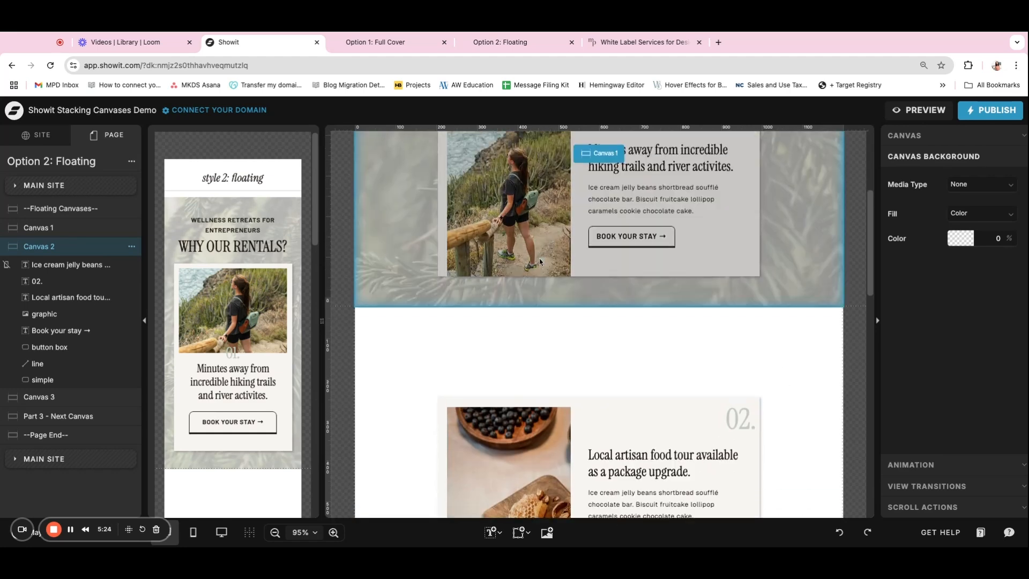
scroll(up, 3)
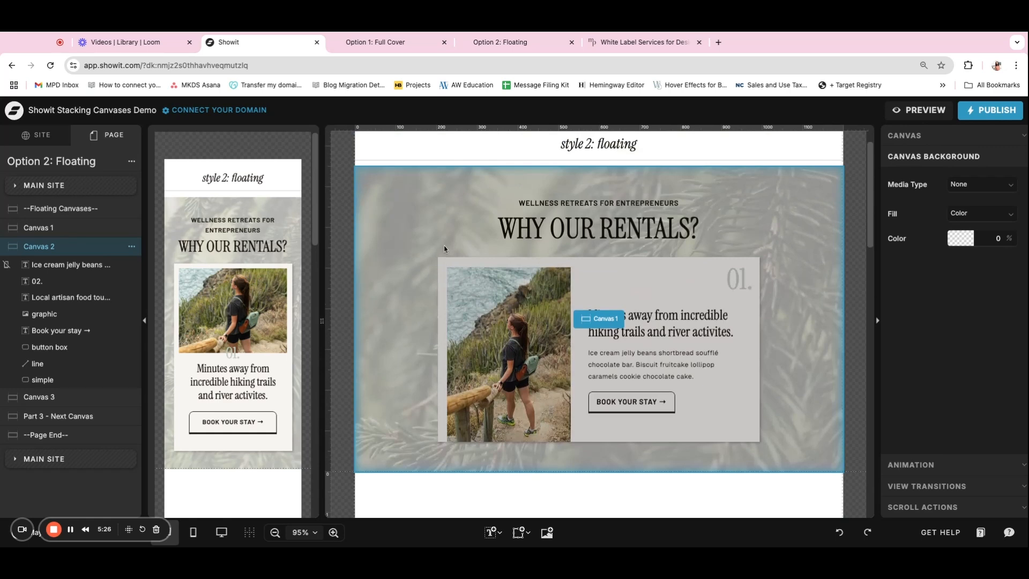
scroll(down, 3)
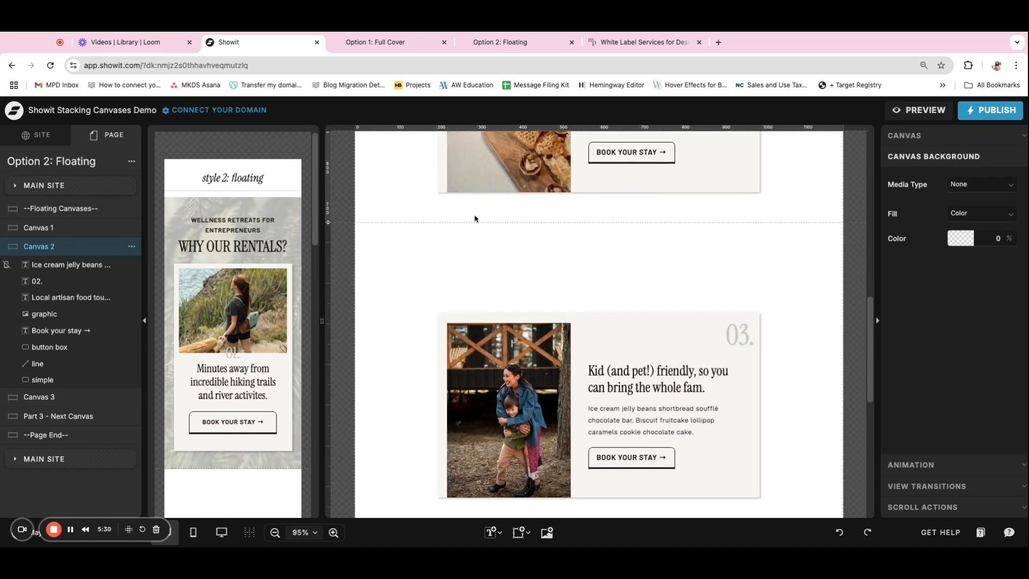
mouse_move(463, 211)
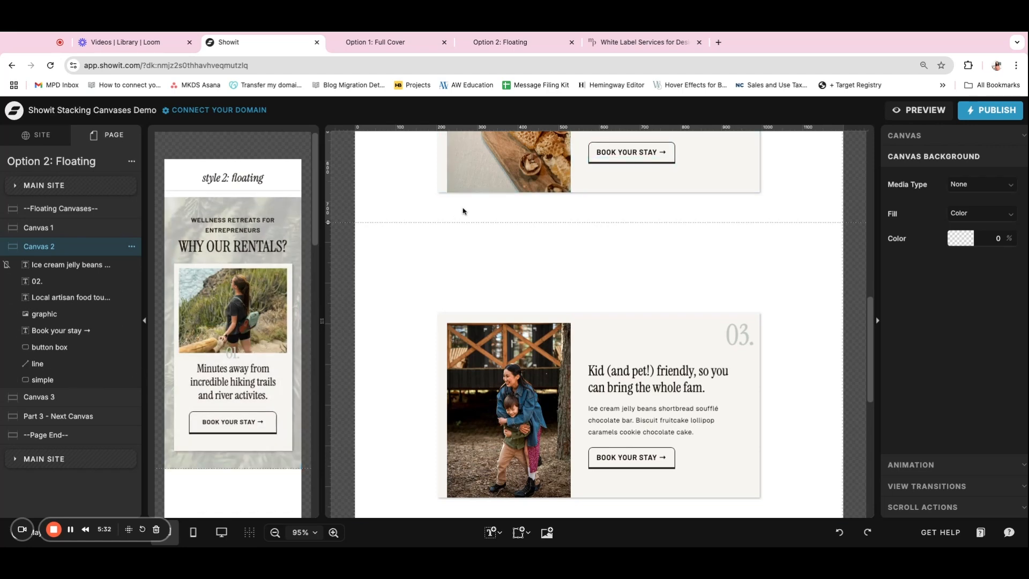
Review the floating canvases' settings: window-height type, 750 minimum height, sticky top on scroll
click(39, 265)
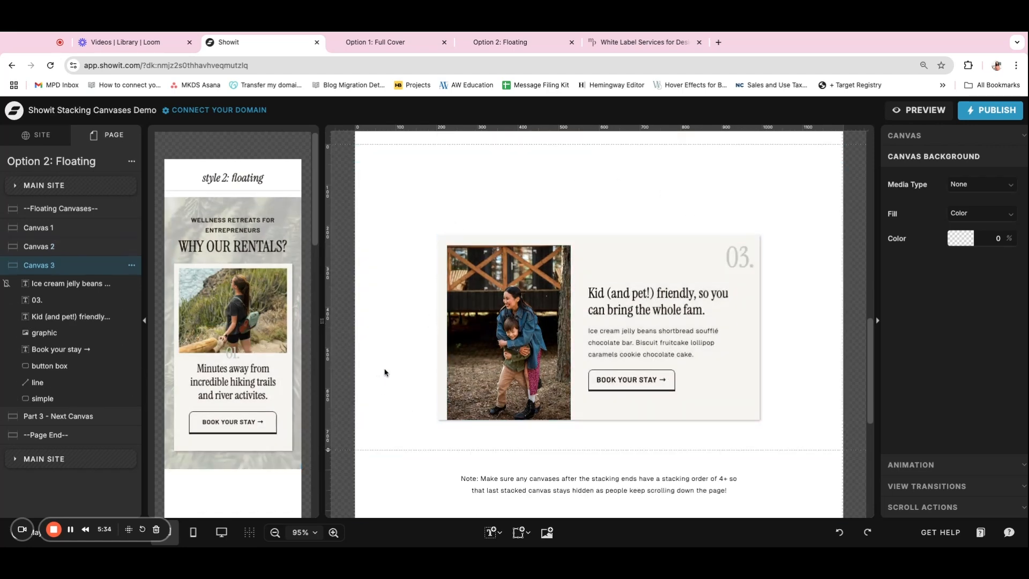
scroll(down, 3)
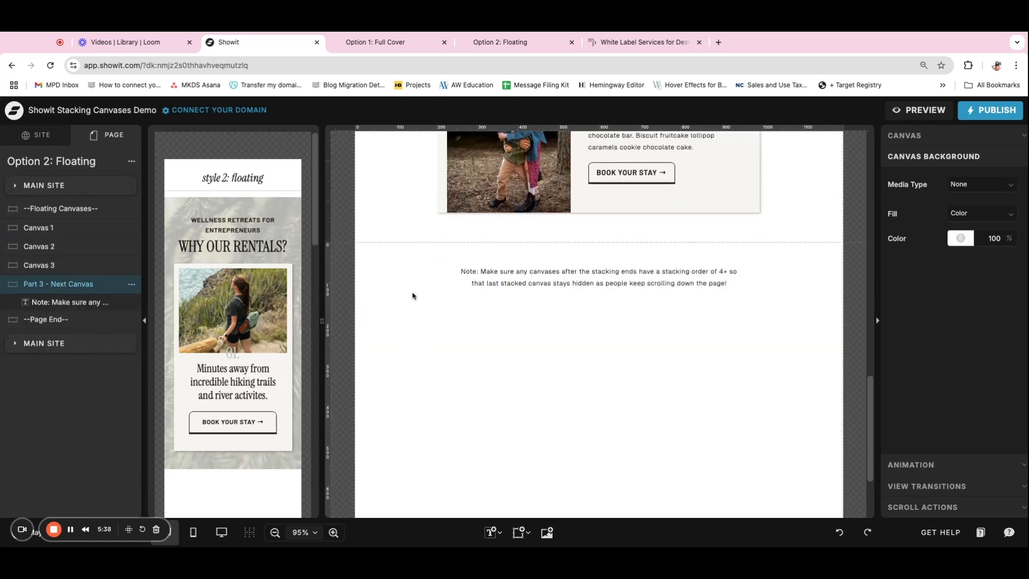
mouse_move(626, 368)
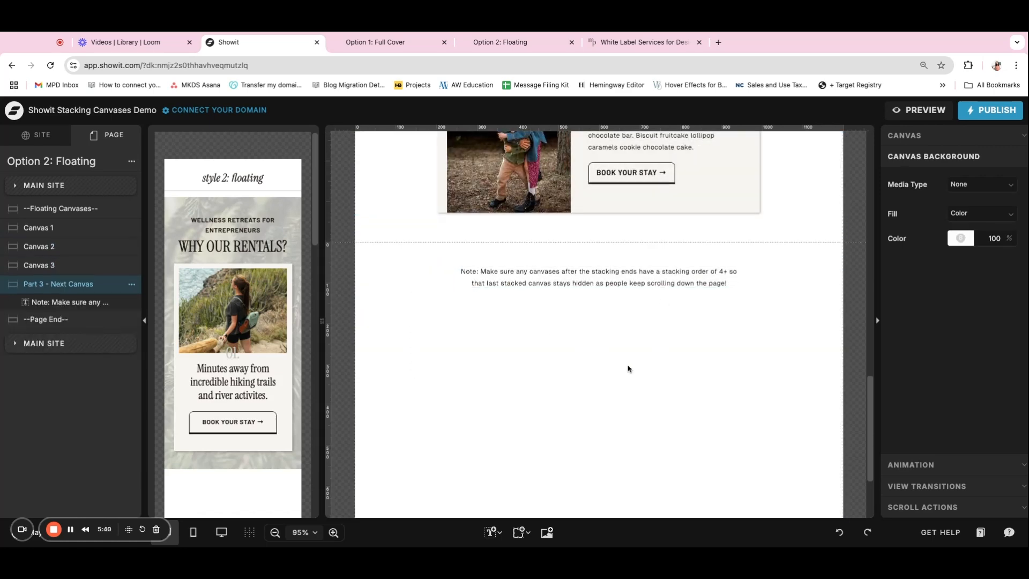
mouse_move(690, 319)
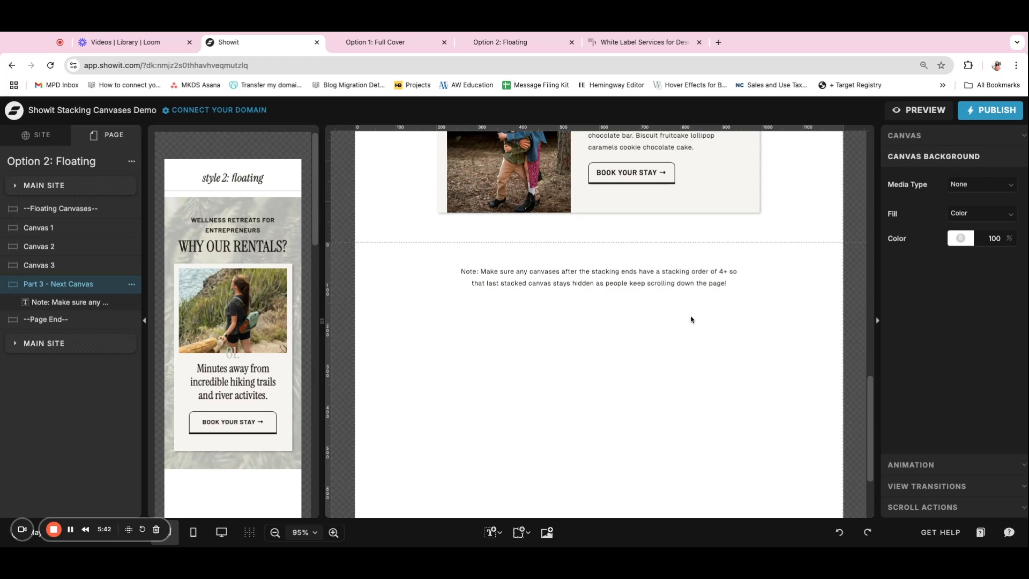
mouse_move(700, 263)
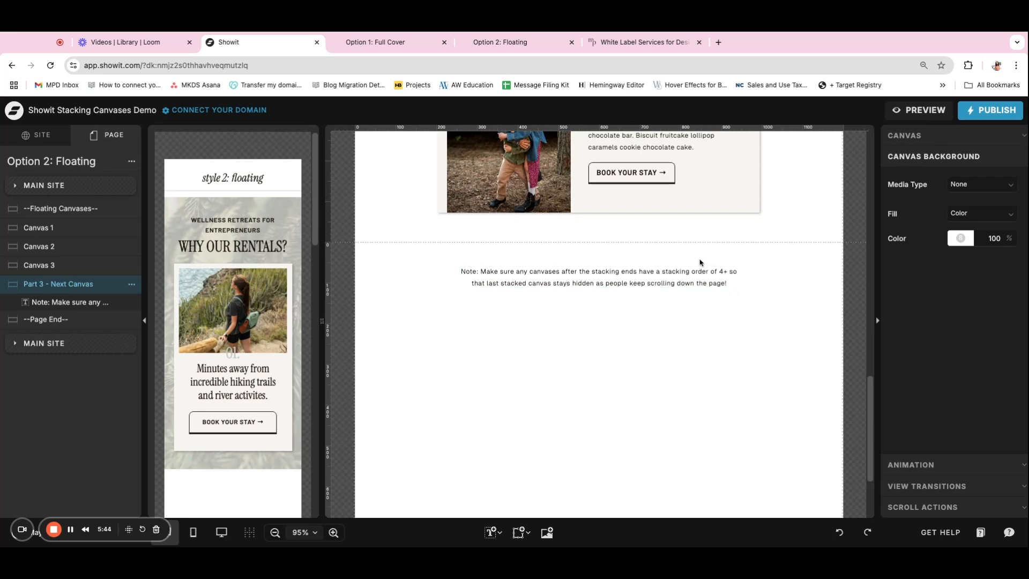
scroll(down, 3)
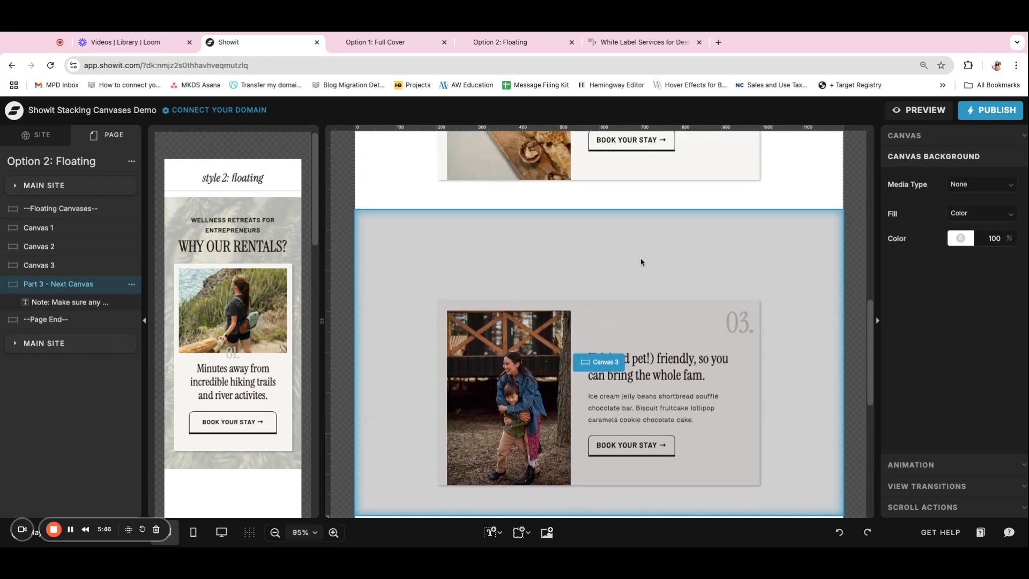
click(39, 264)
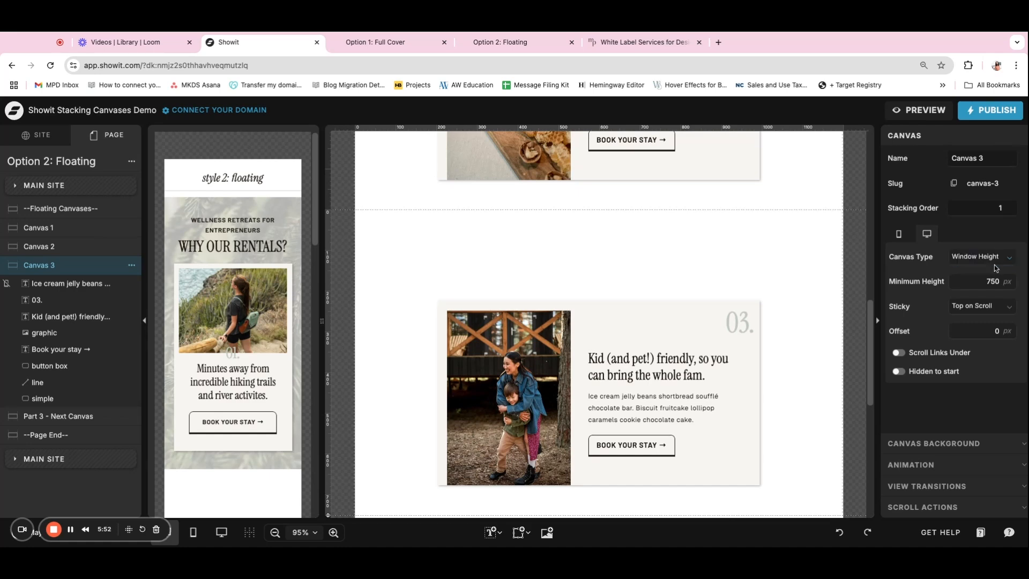
mouse_move(956, 240)
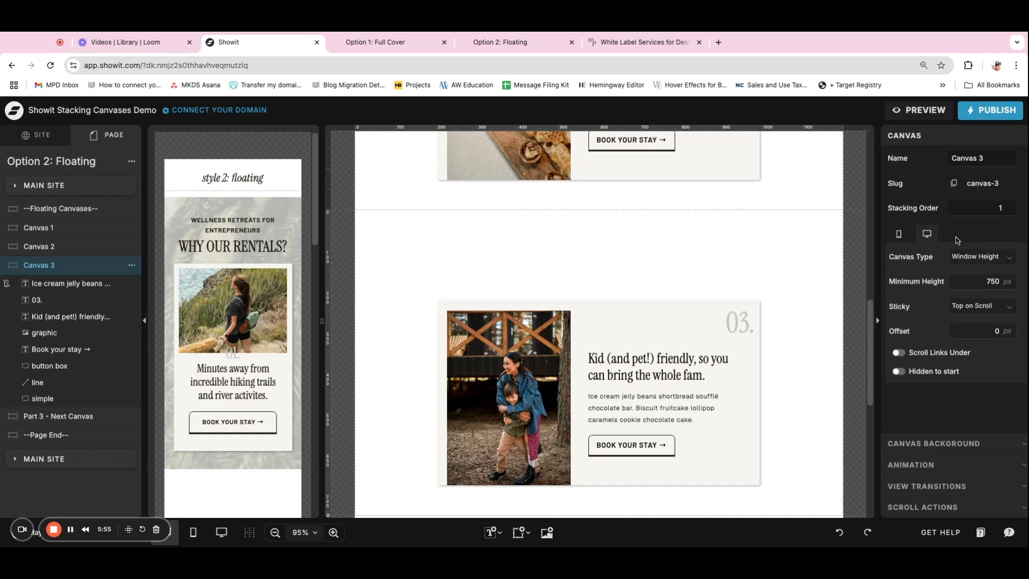
click(38, 247)
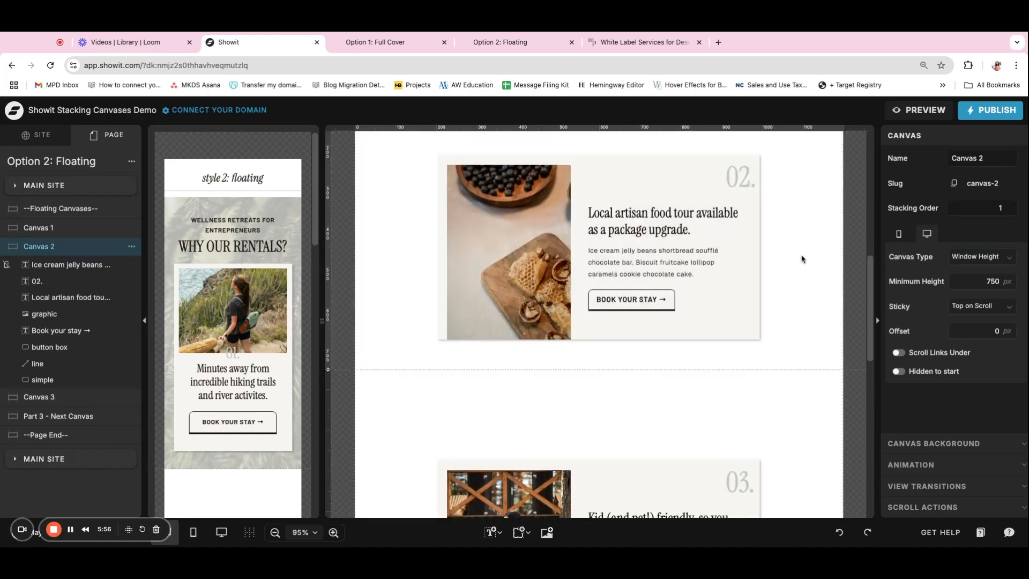
scroll(down, 3)
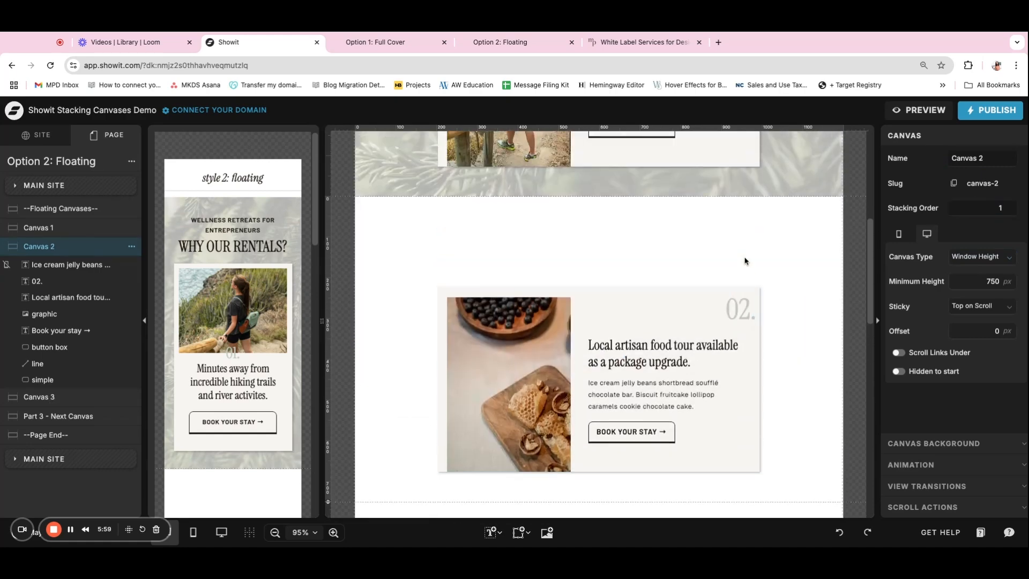
scroll(down, 3)
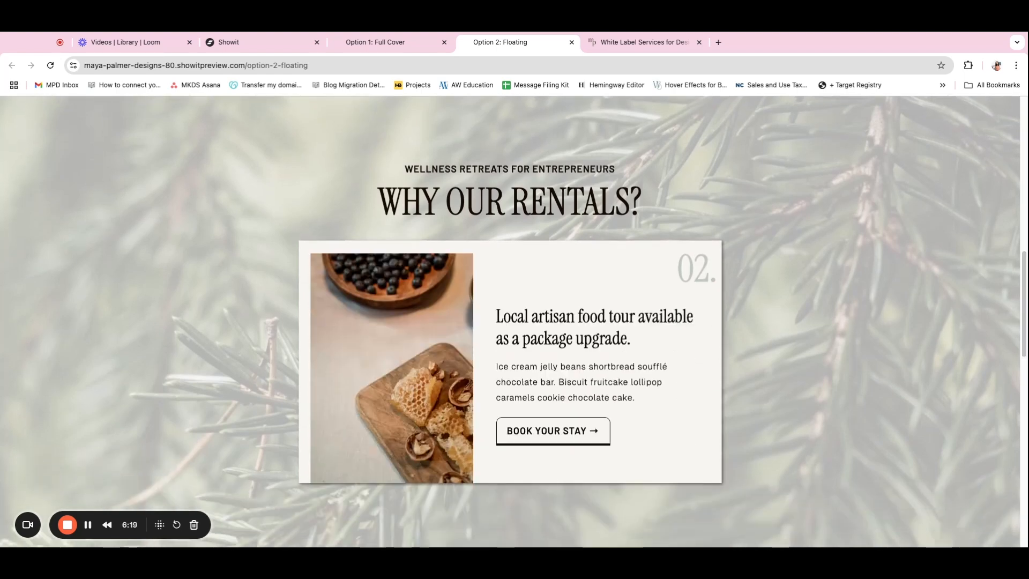
Browse the floating preview to its closing note and footer, then return to Showit
scroll(down, 3)
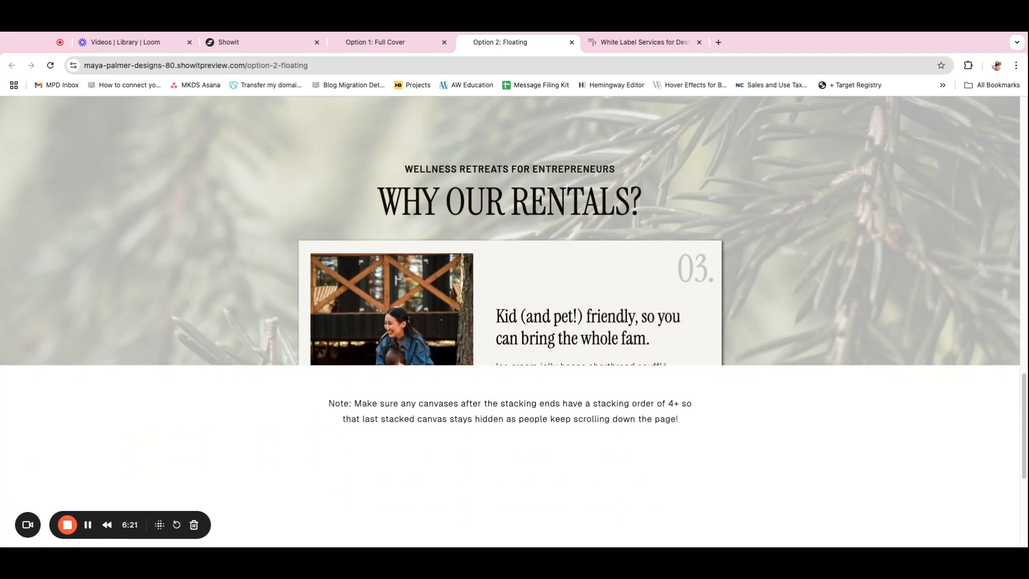
scroll(down, 3)
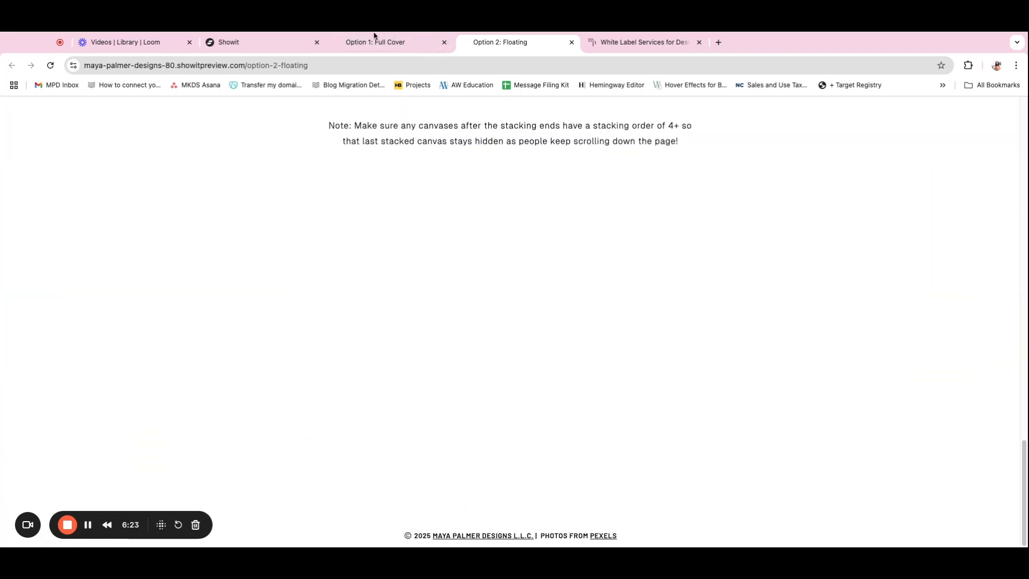
click(227, 41)
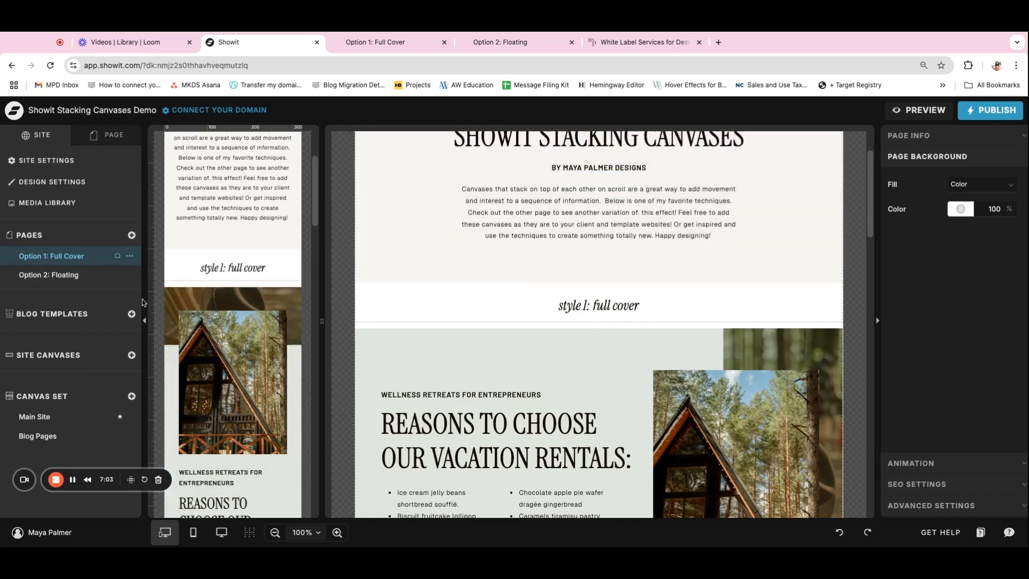
scroll(down, 3)
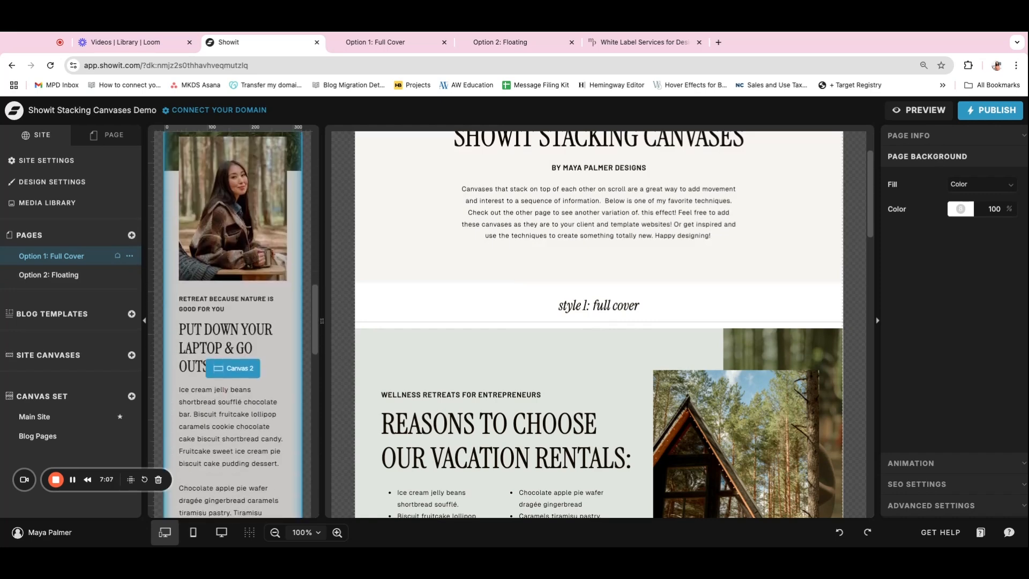
scroll(down, 3)
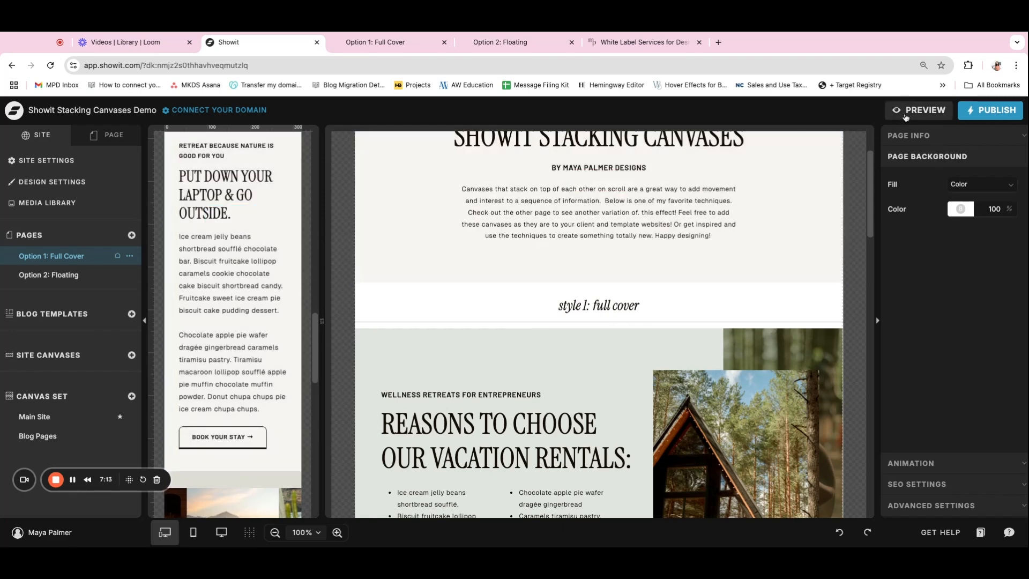
Preview the Full Cover page on mobile down to its closing stacking note
click(922, 110)
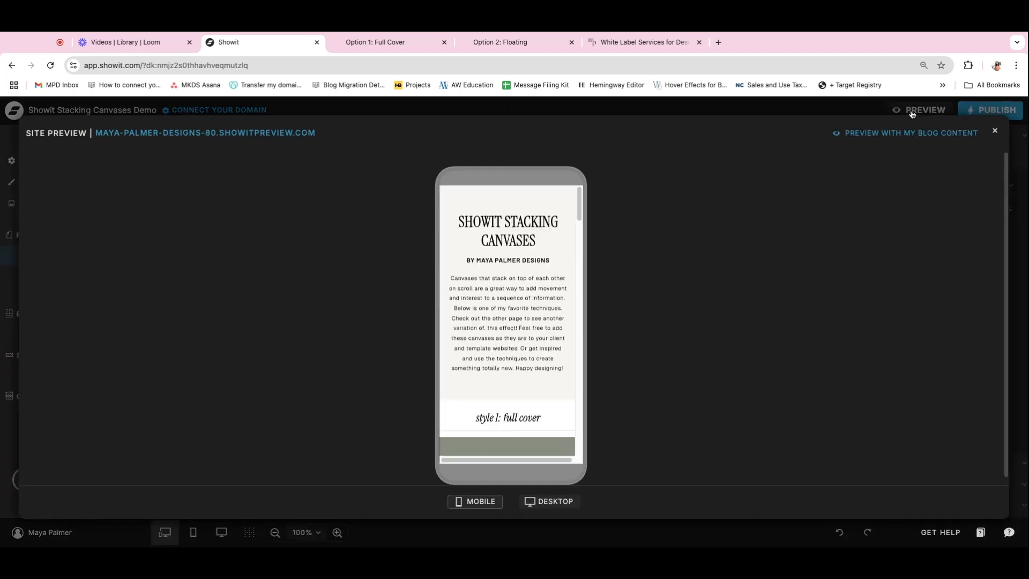
scroll(down, 3)
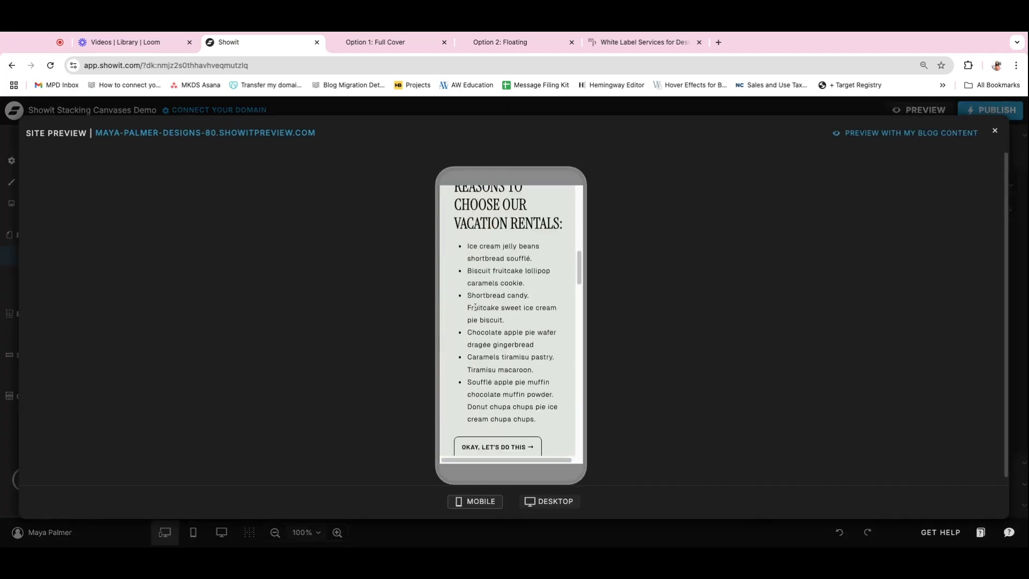
scroll(down, 3)
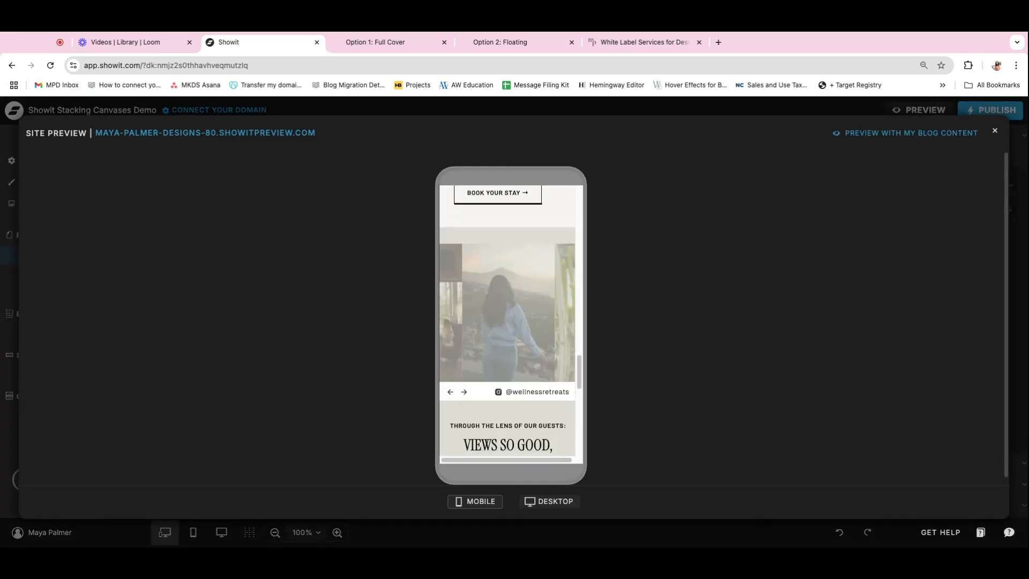
scroll(down, 3)
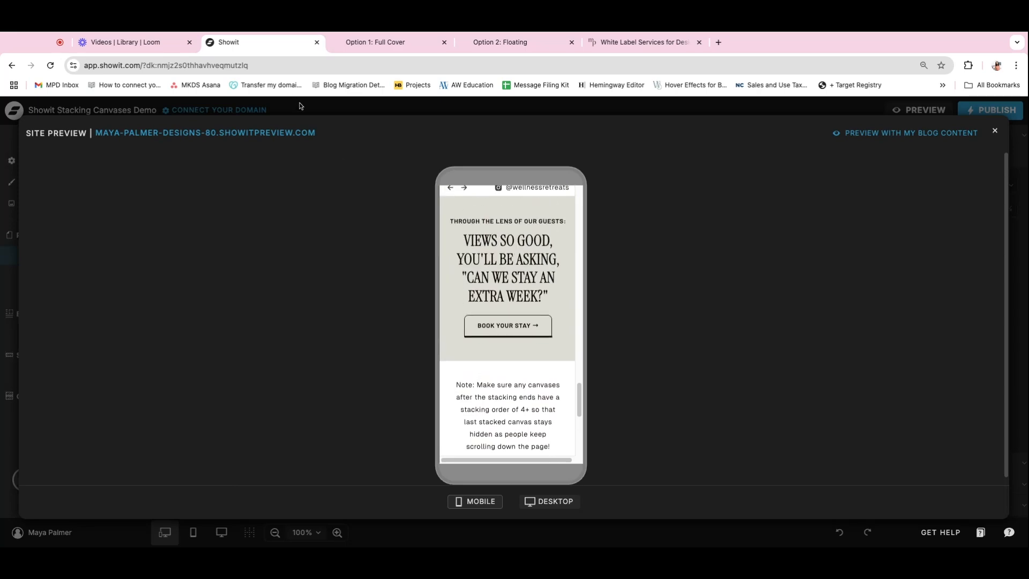
Close the preview and show the floating page's Canvas 3: window-height, sticky on scroll
click(994, 131)
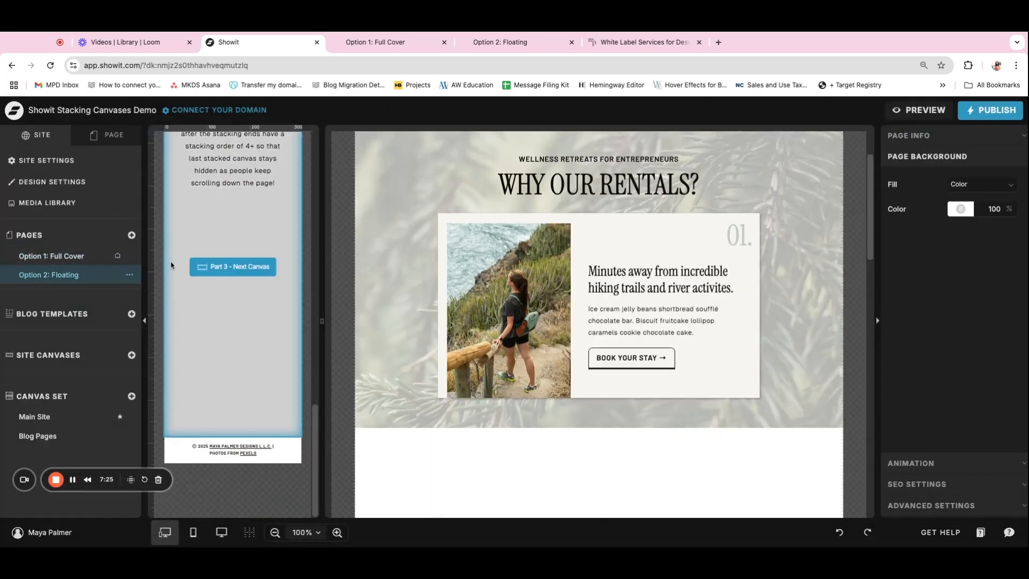
scroll(up, 3)
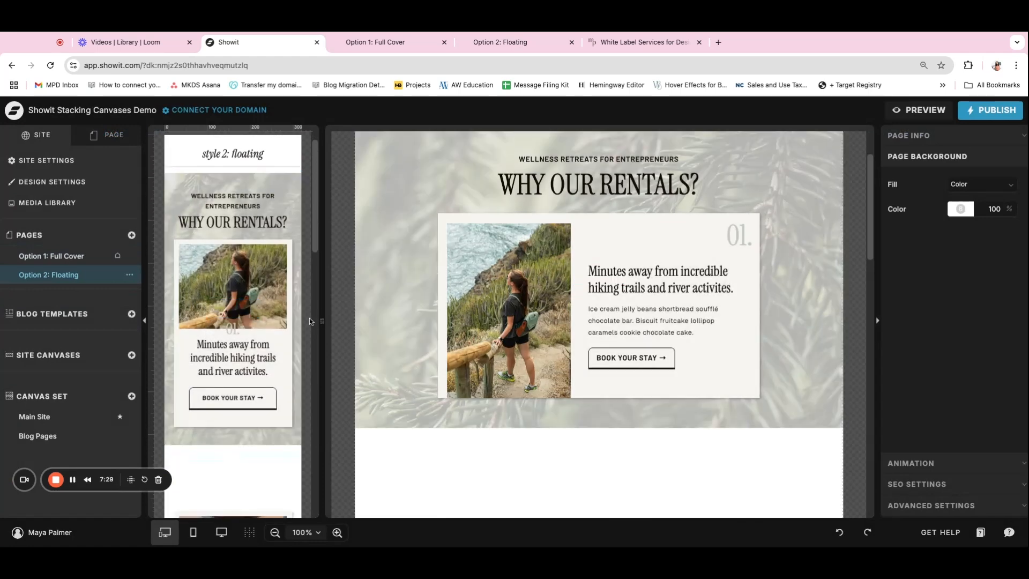
scroll(down, 3)
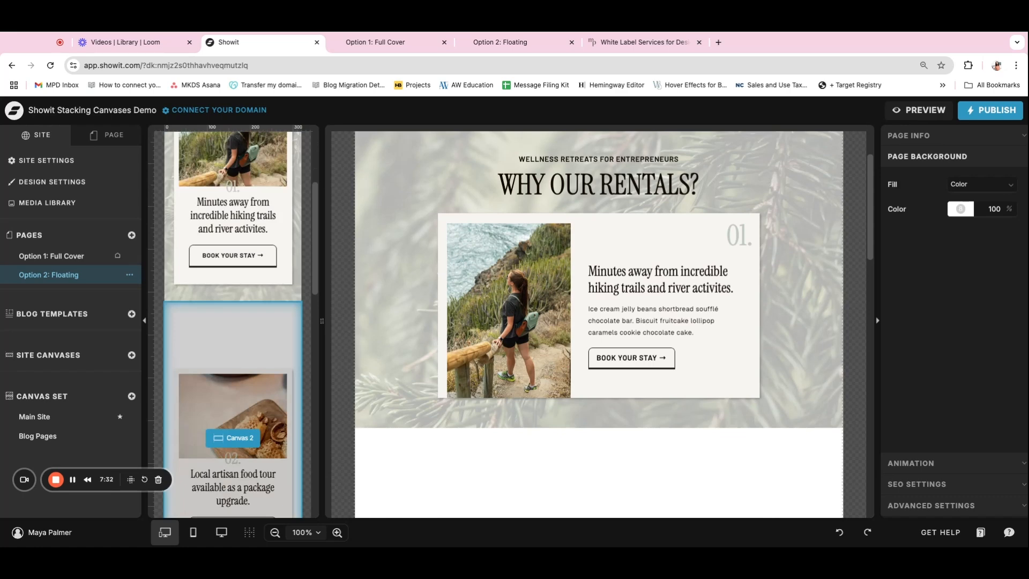
scroll(up, 3)
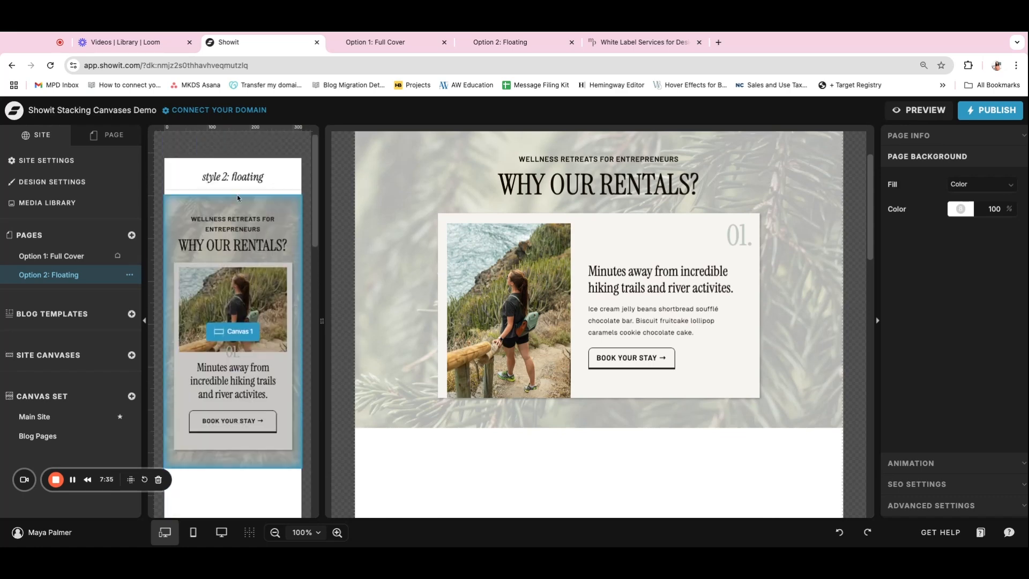
scroll(down, 3)
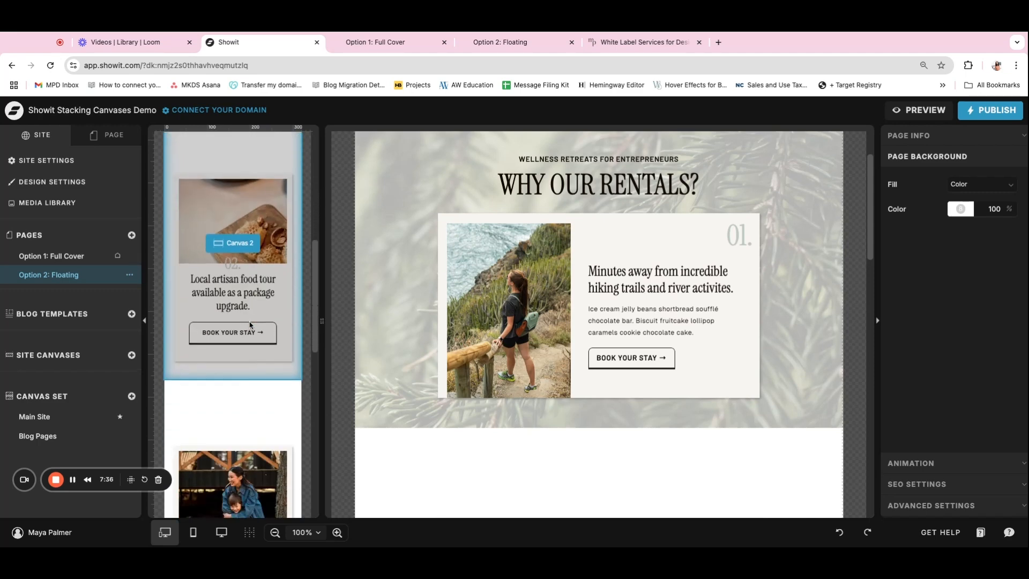
click(232, 400)
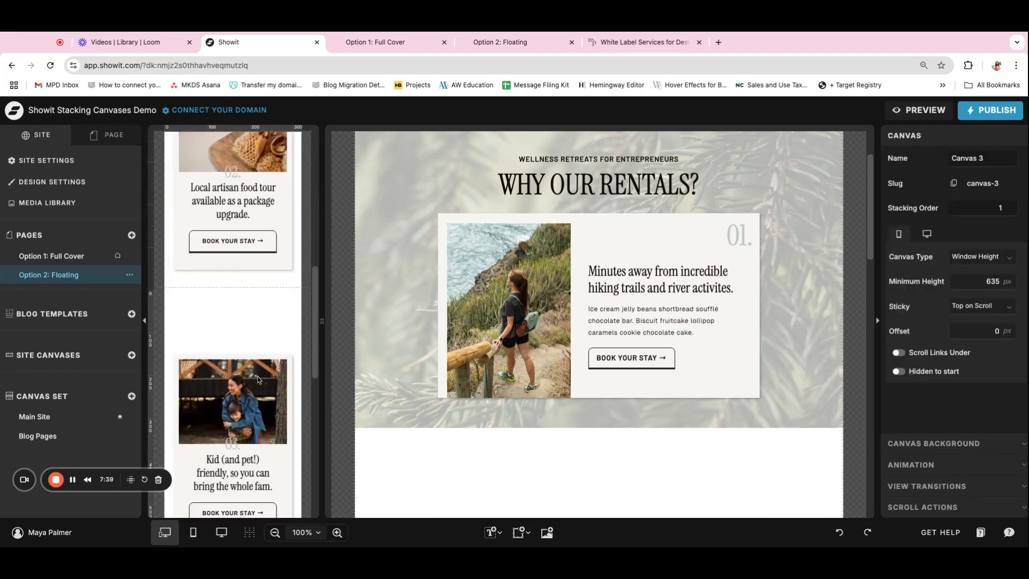
scroll(up, 3)
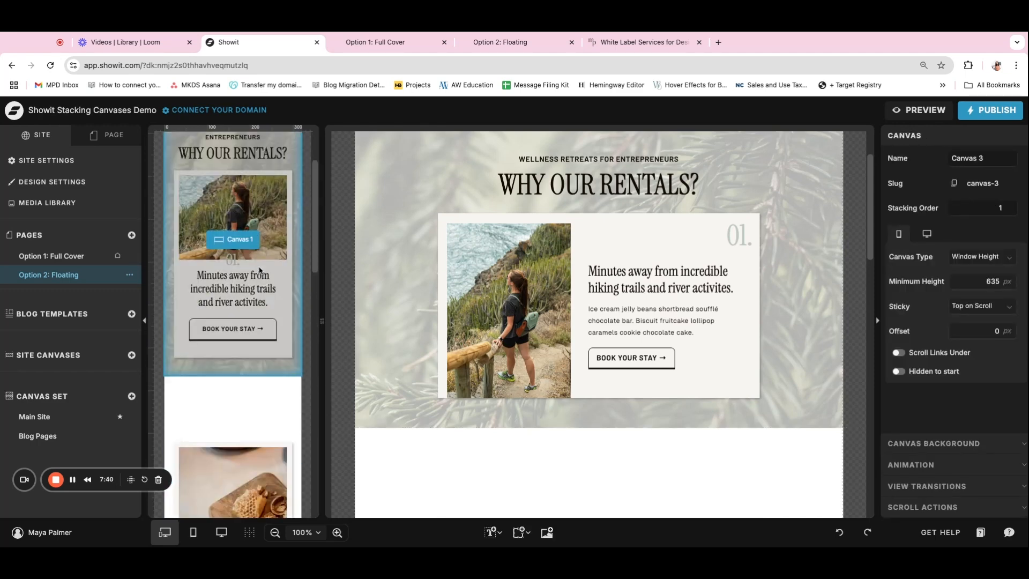
Preview the floating page on mobile down to the kid-friendly card and closing note
click(923, 109)
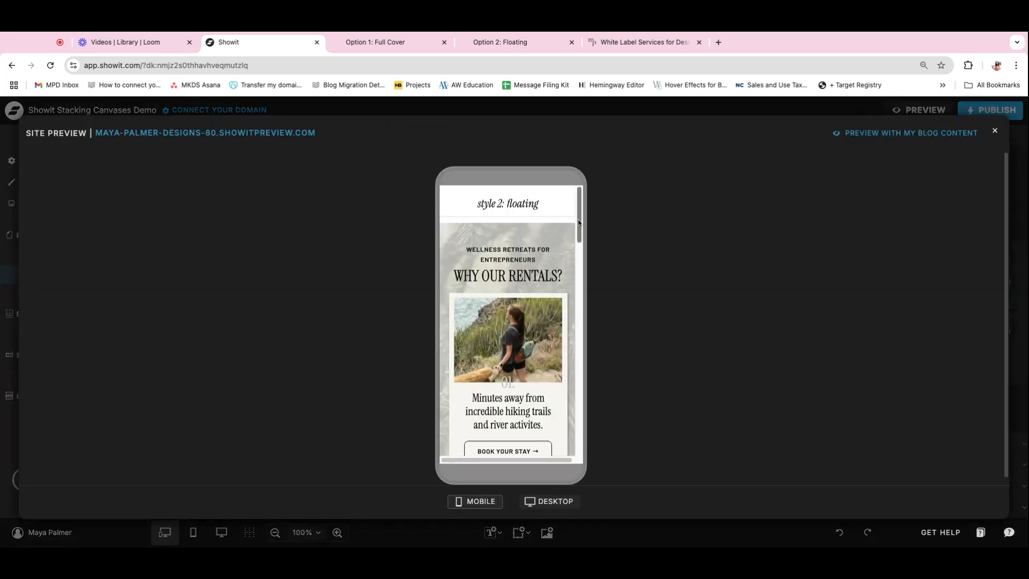
scroll(down, 3)
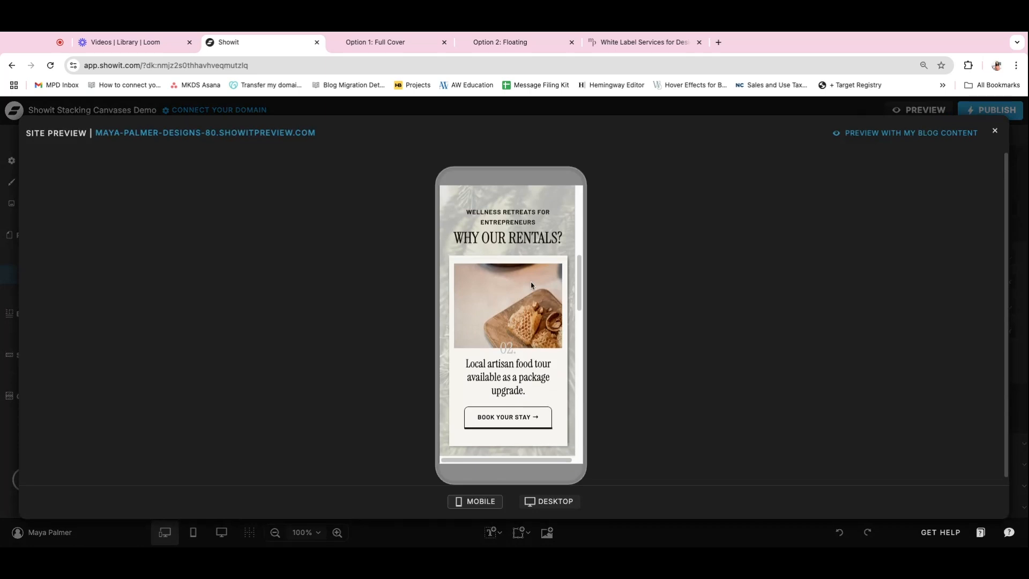
scroll(down, 3)
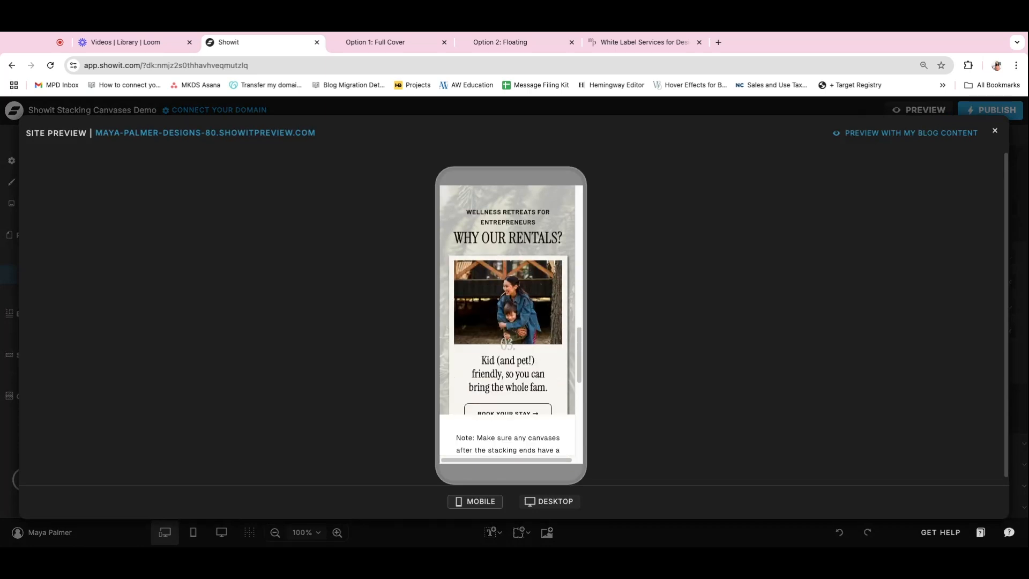
mouse_move(414, 115)
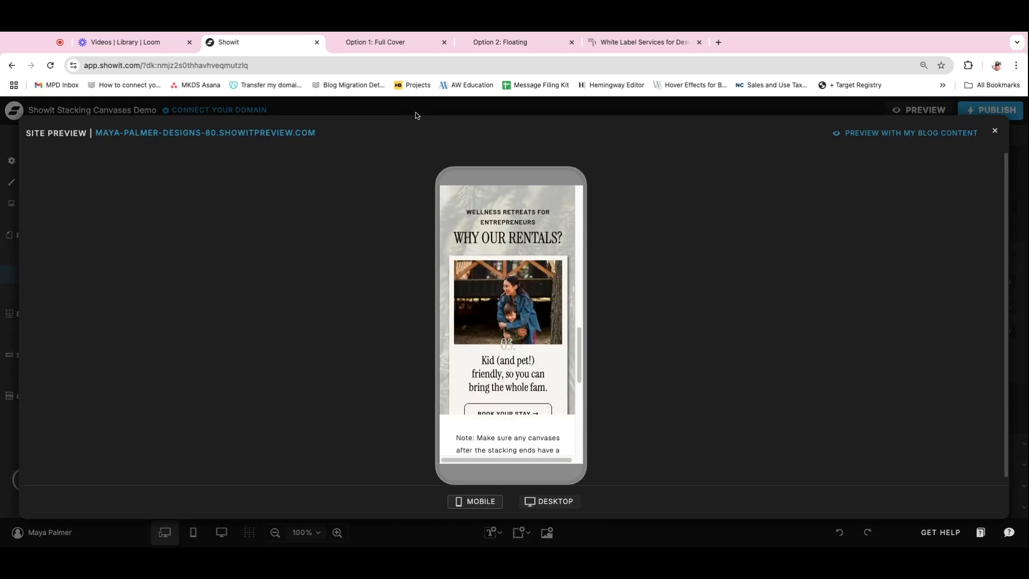
Close the site preview and reopen the Option 1: Full Cover page in the editor
click(994, 131)
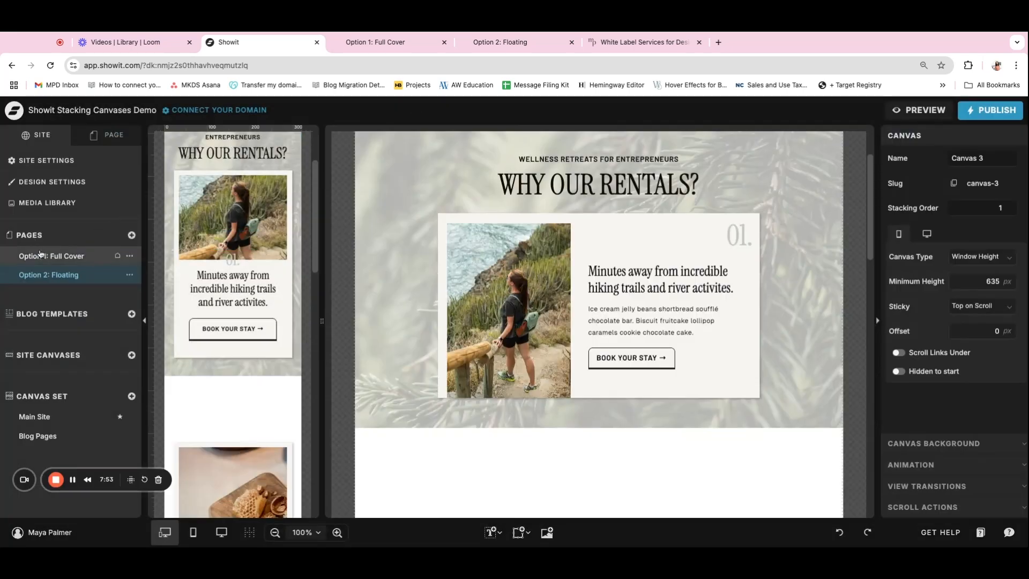
click(51, 255)
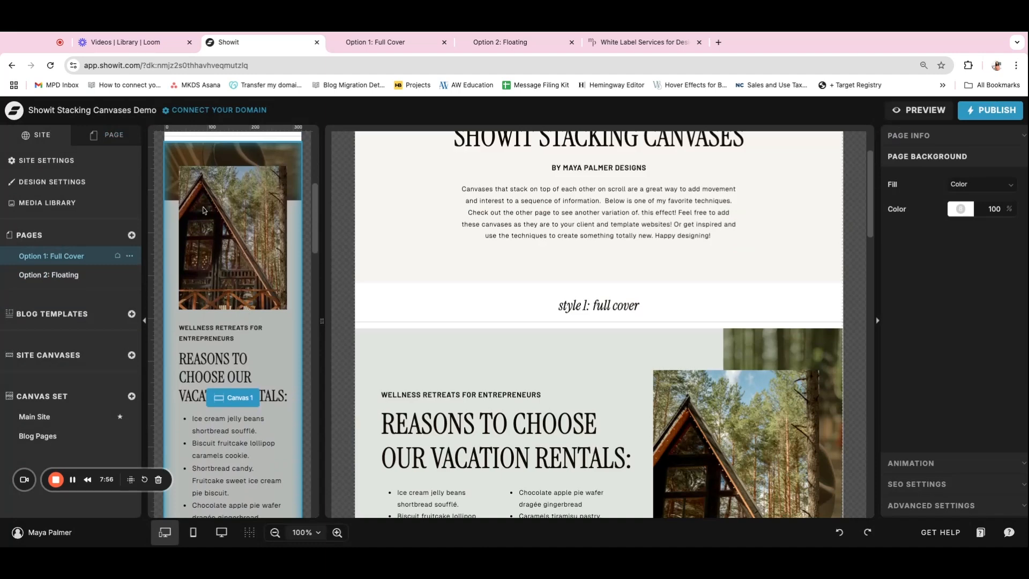
mouse_move(212, 452)
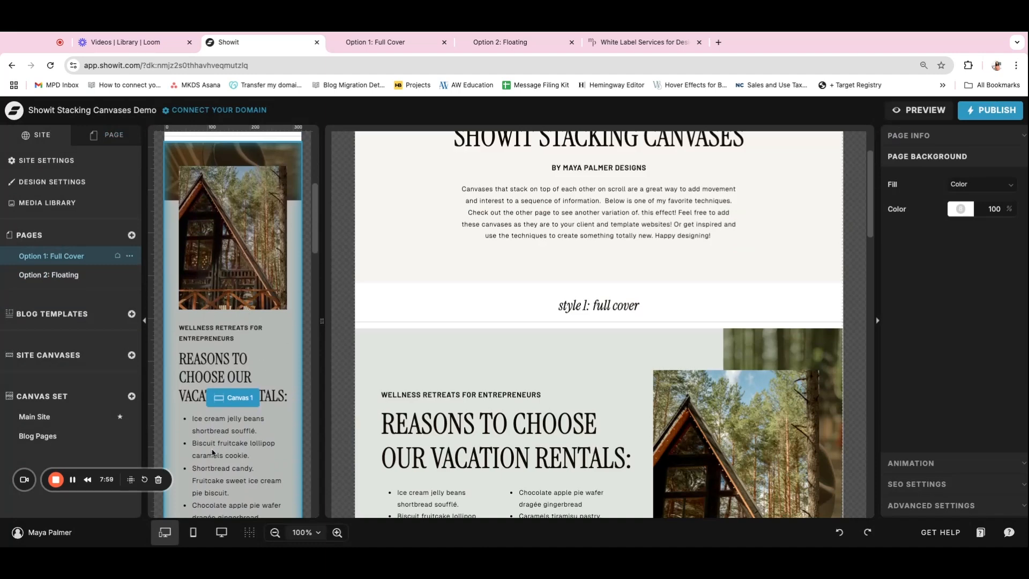
mouse_move(226, 314)
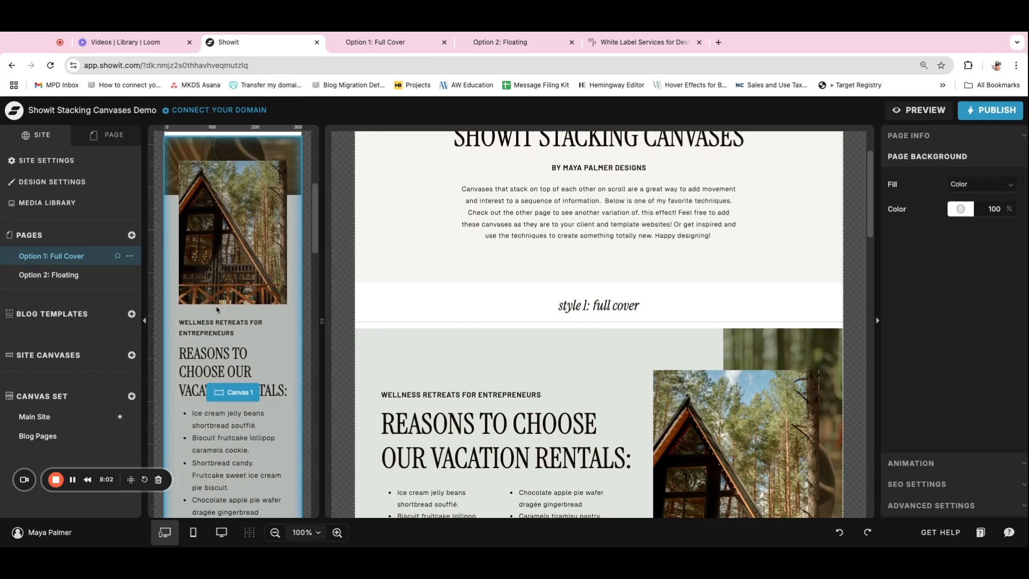
scroll(down, 3)
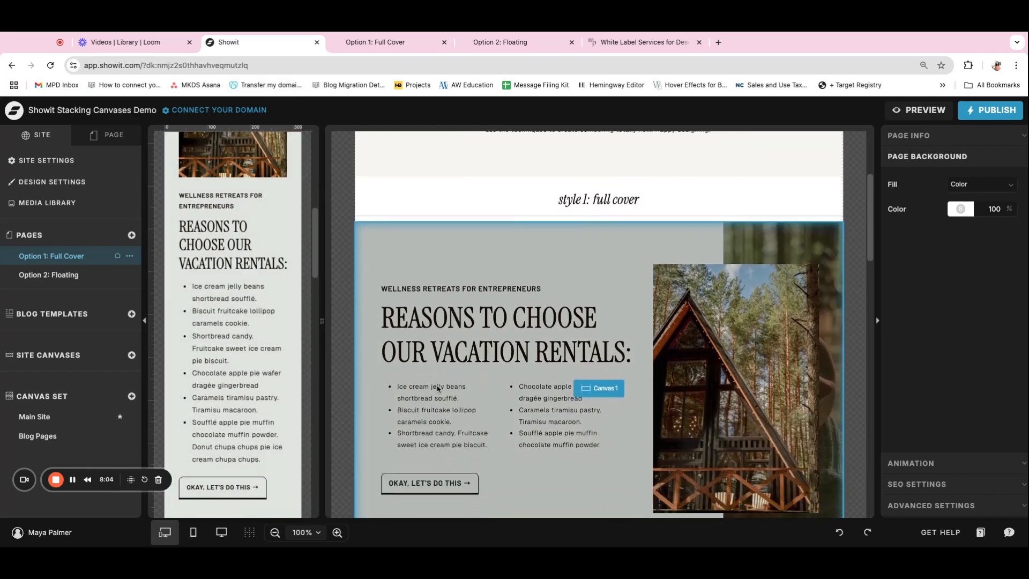